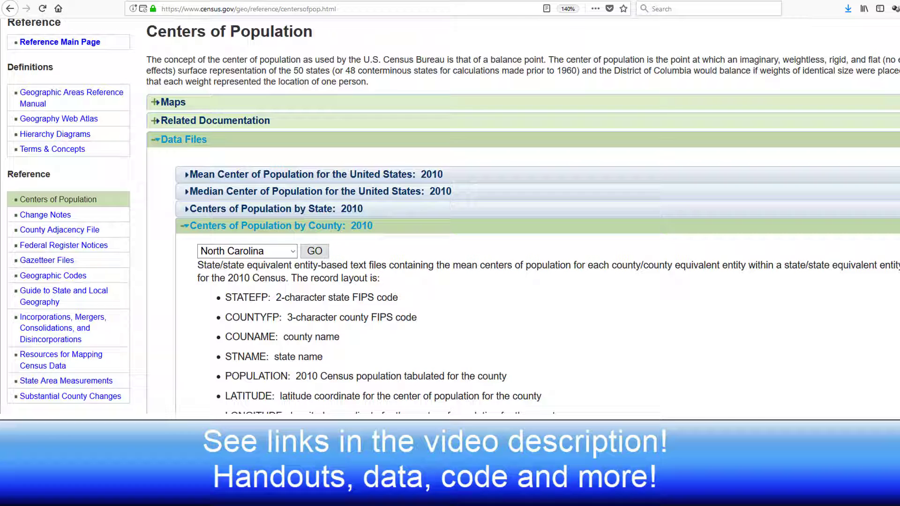
- Scroll through the Census Bureau's 2010 county centers of population page for North Carolina
scroll("down", 3)
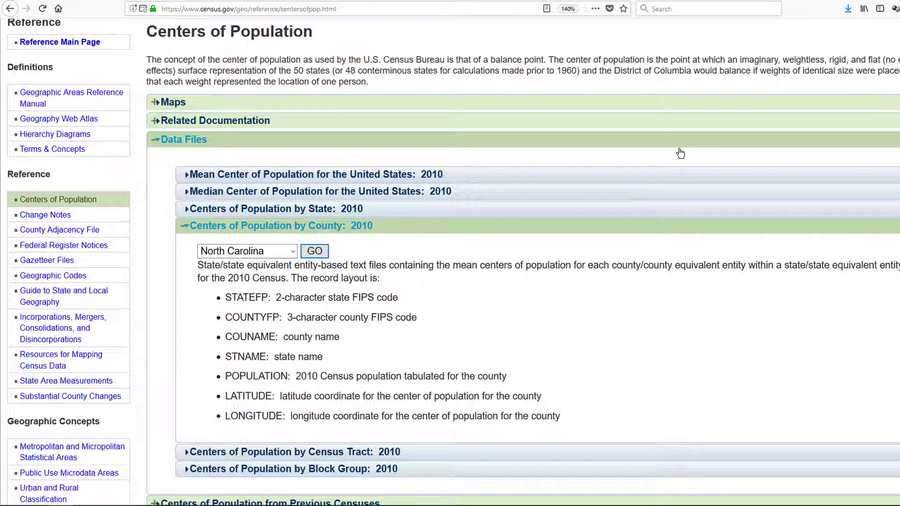
mouse_move(412, 250)
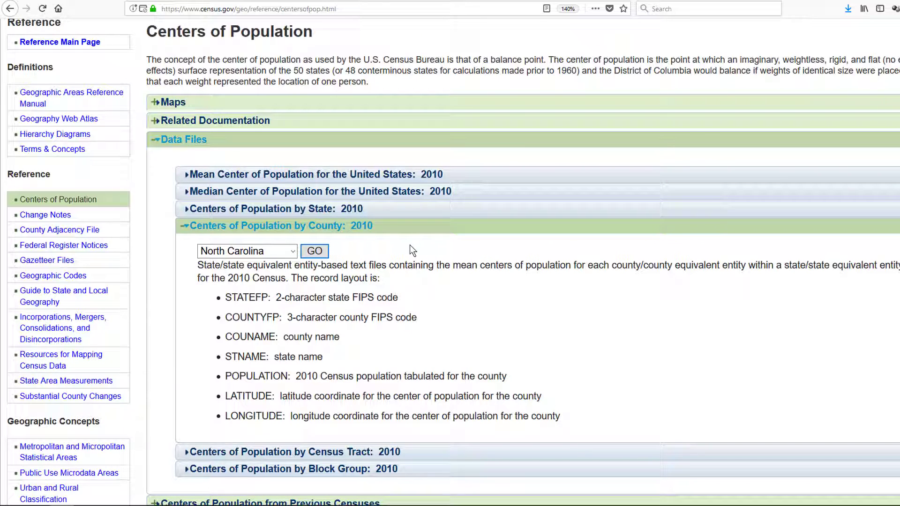
mouse_move(439, 321)
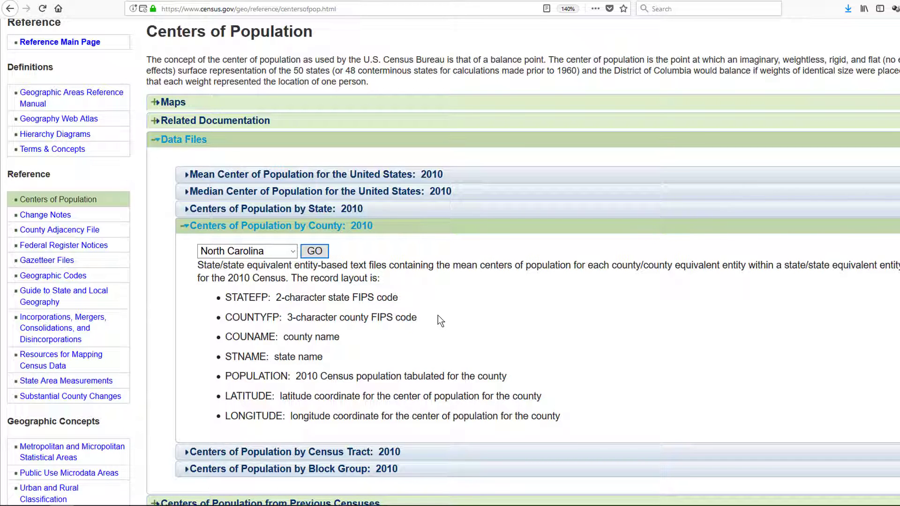
scroll("up", 3)
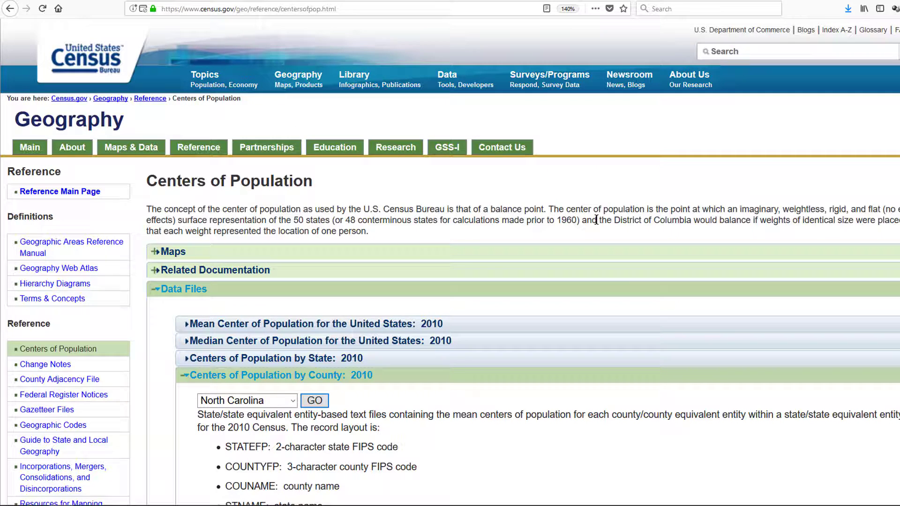
scroll("down", 3)
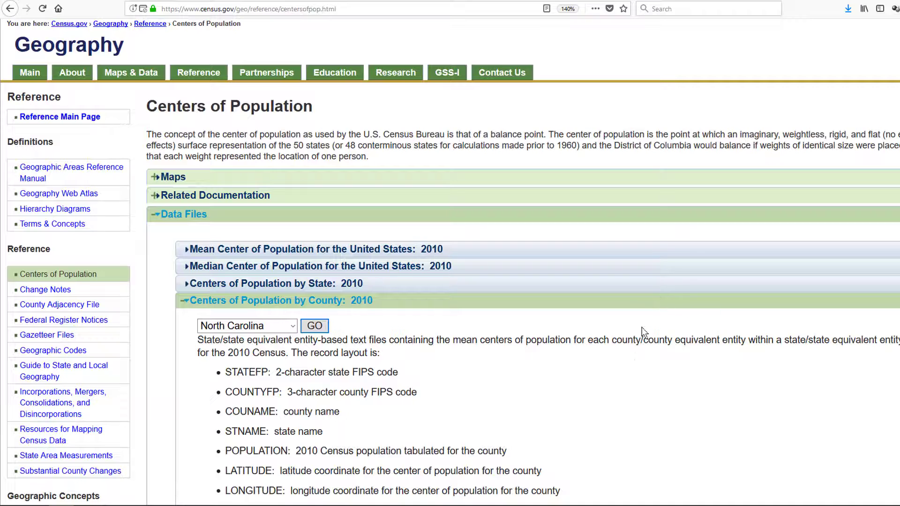
mouse_move(641, 370)
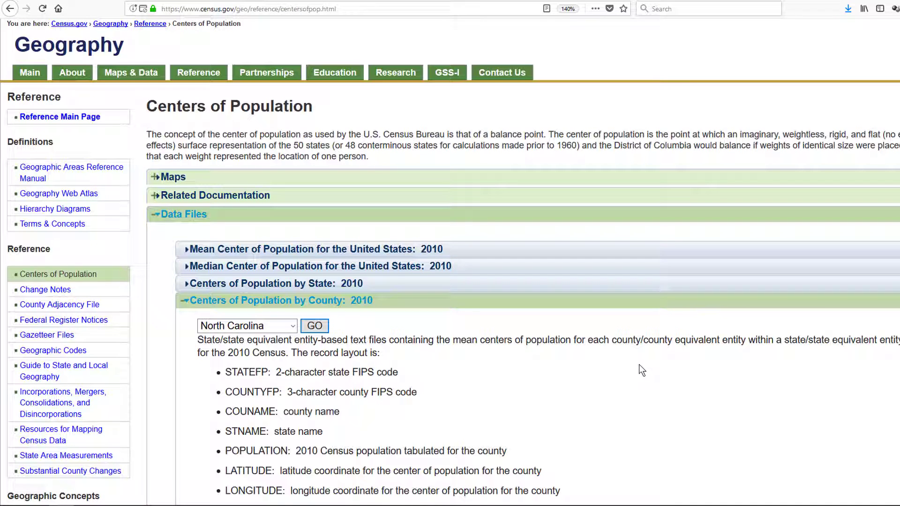
mouse_move(486, 276)
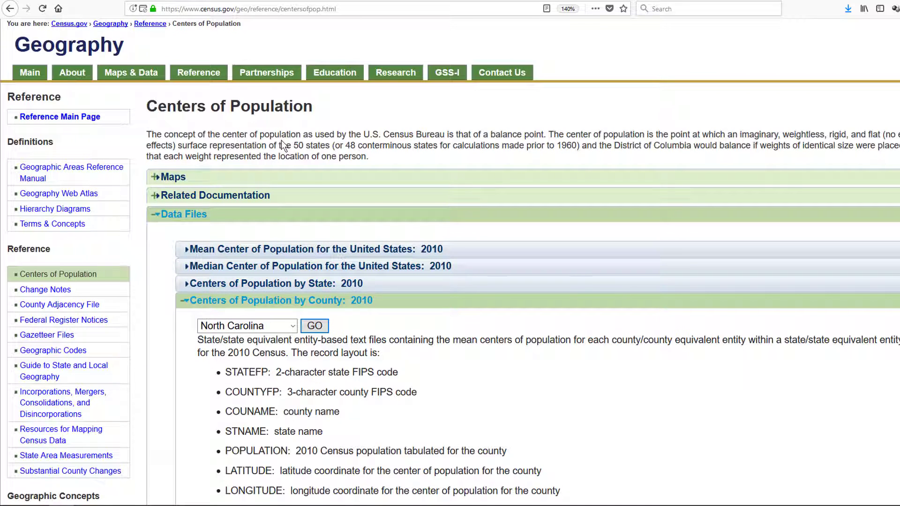
mouse_move(499, 243)
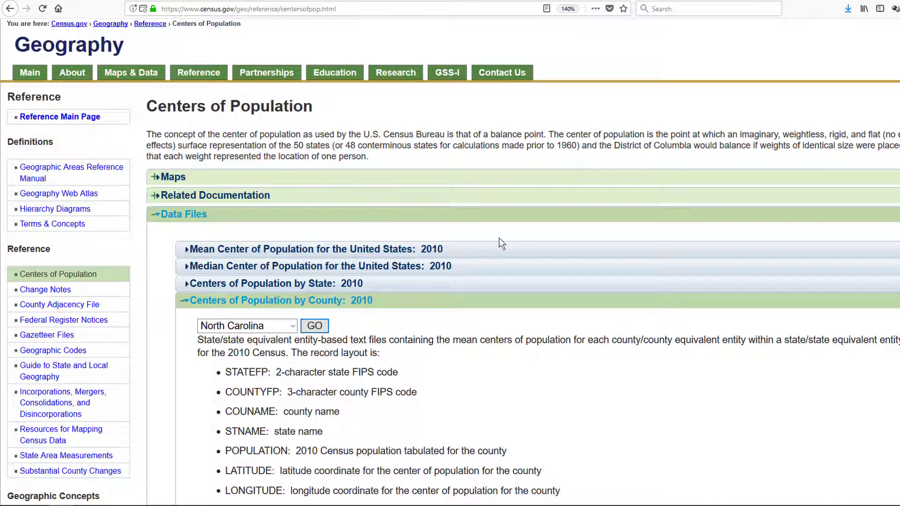
mouse_move(549, 292)
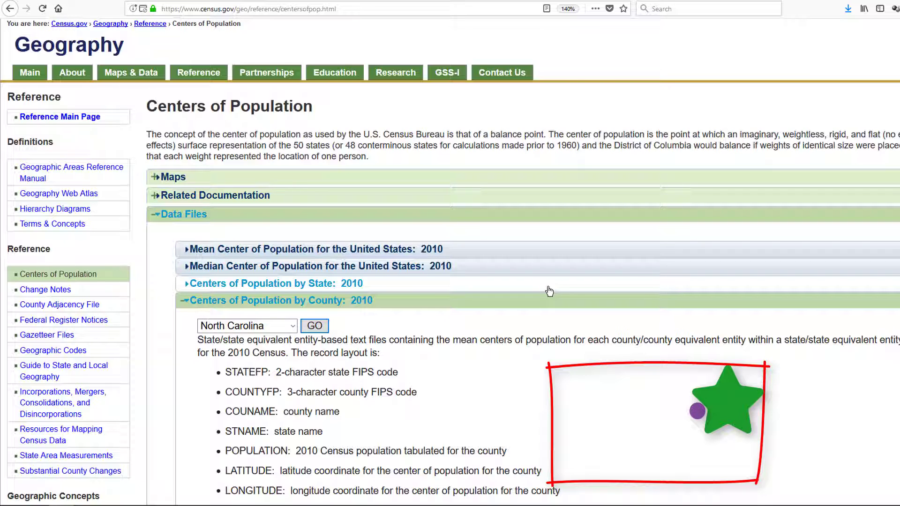
mouse_move(149, 112)
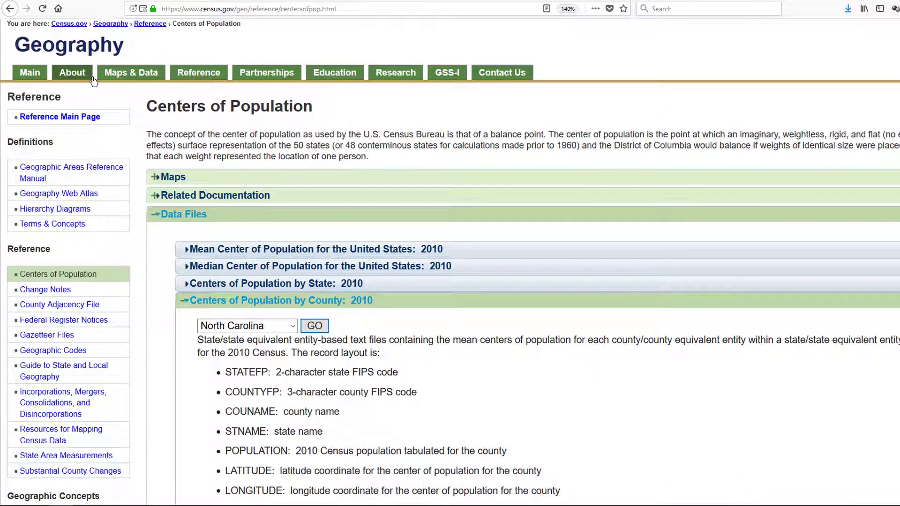
scroll("up", 3)
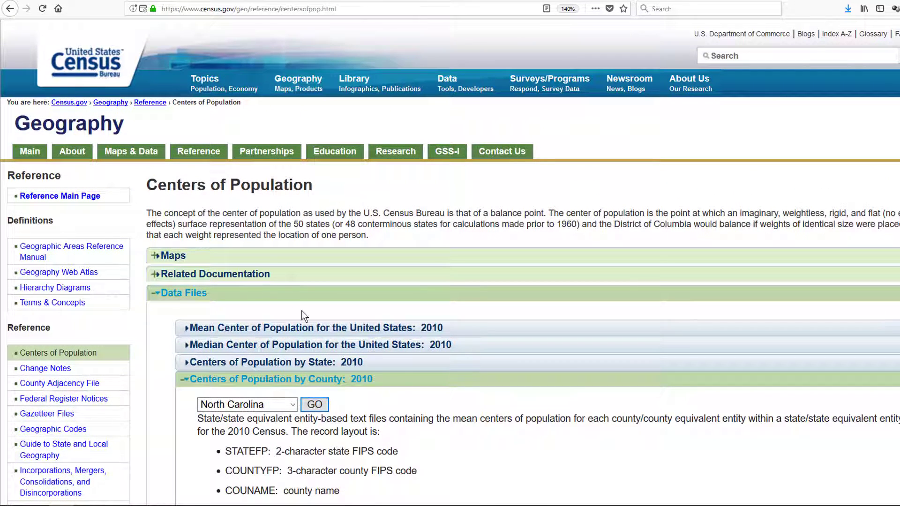
scroll("down", 3)
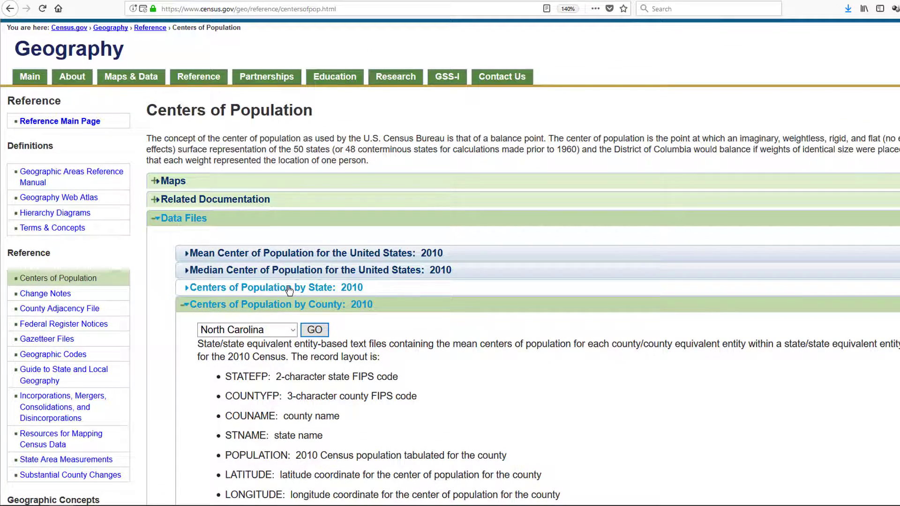
scroll("down", 3)
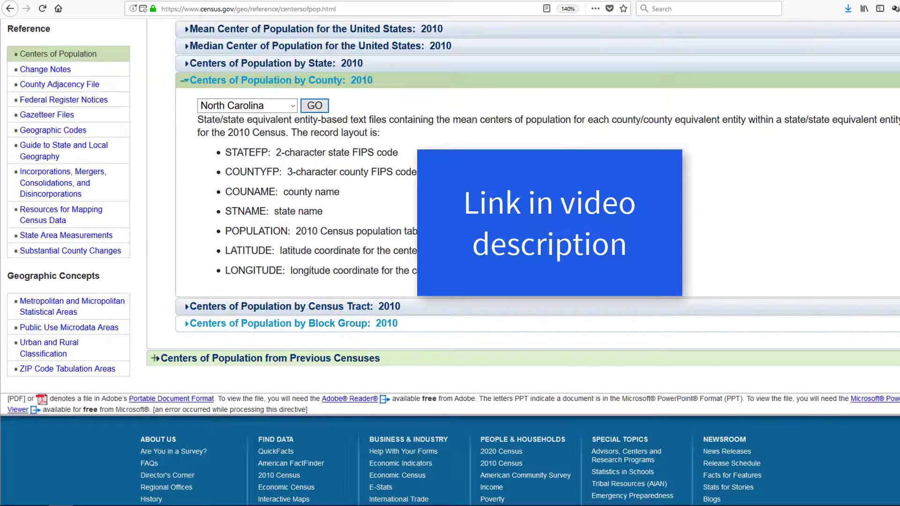
scroll("up", 3)
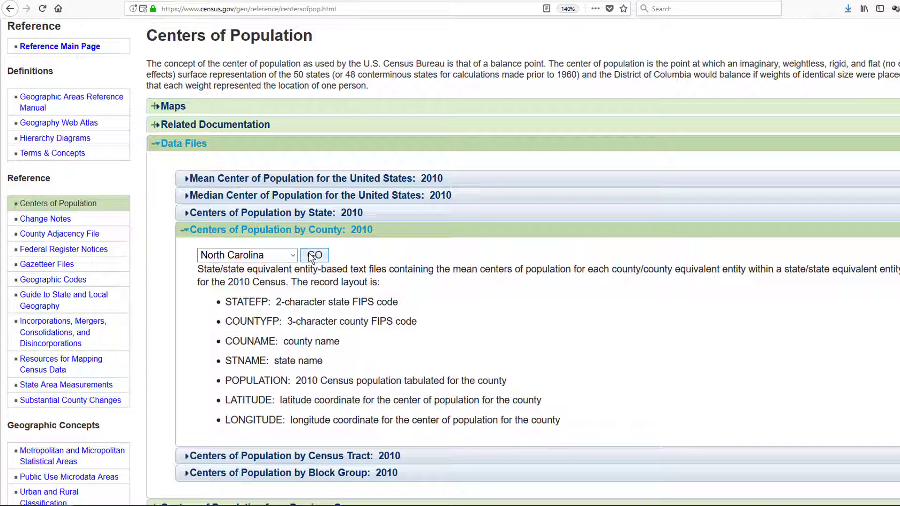
mouse_move(849, 8)
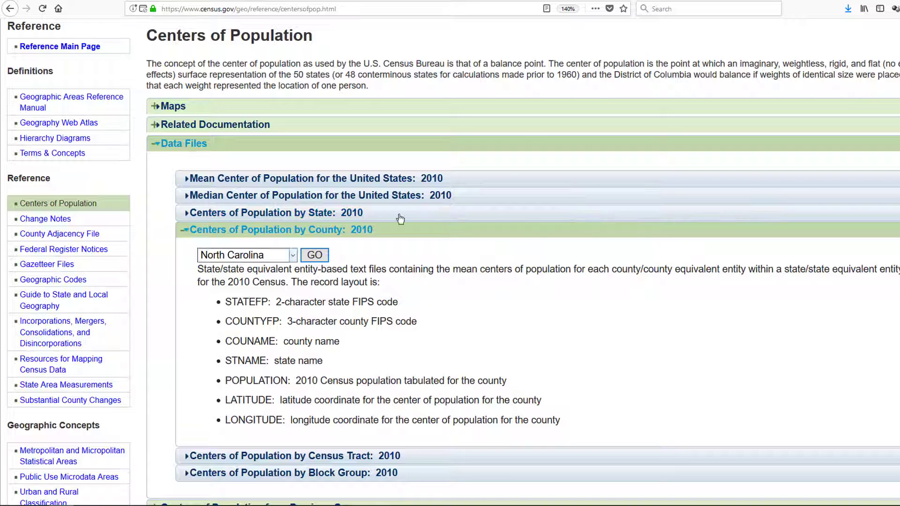
mouse_move(703, 297)
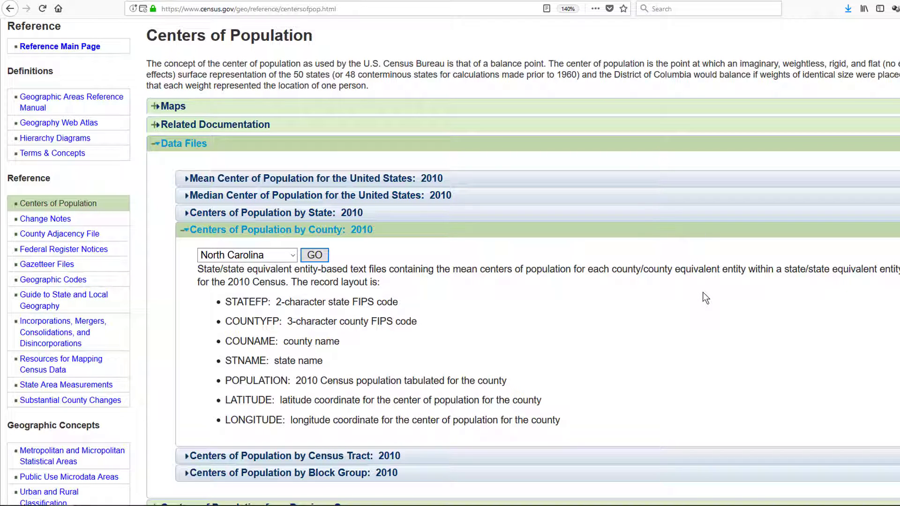
mouse_move(703, 286)
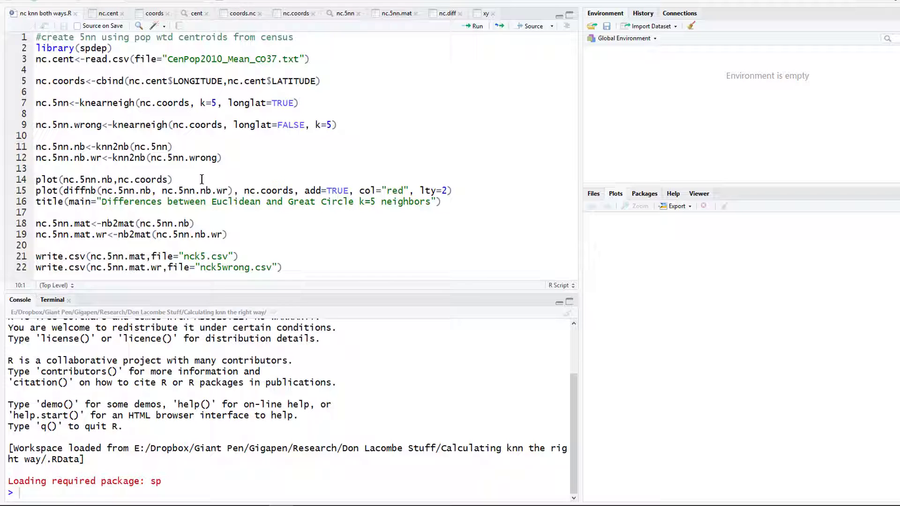
left_click(37, 135)
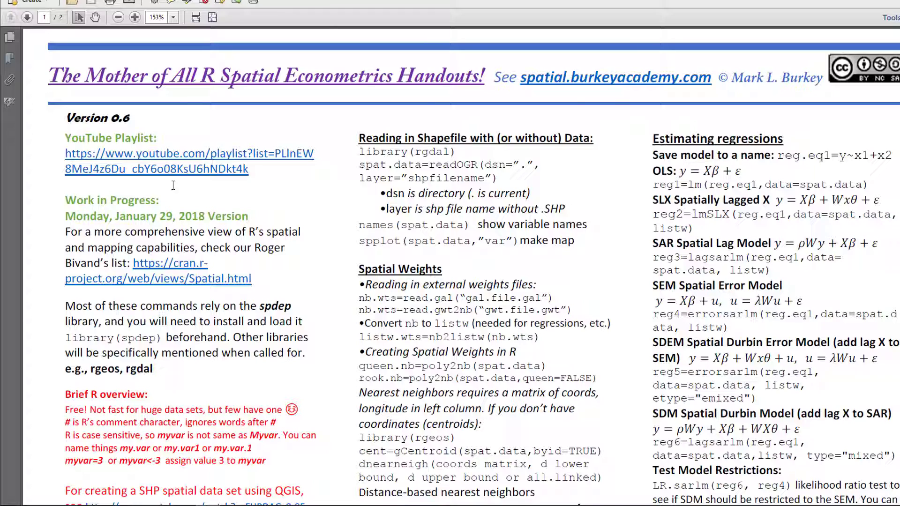
mouse_move(129, 105)
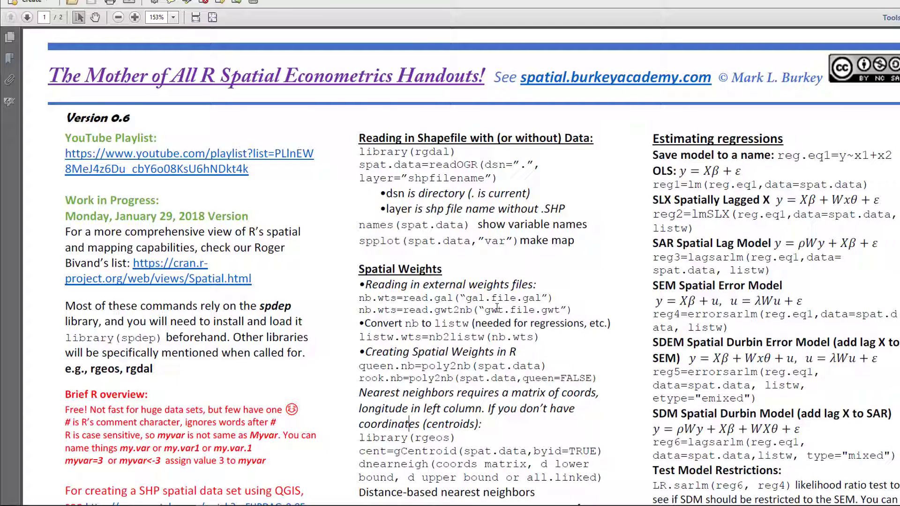
- Scroll the handout down to its Spatial Weights and nearest-neighbour tools sections
scroll("down", 3)
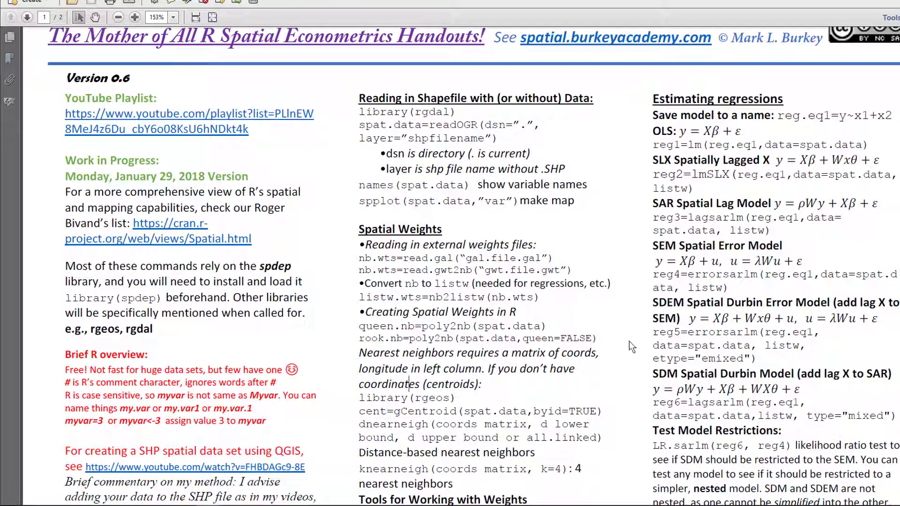
scroll("down", 3)
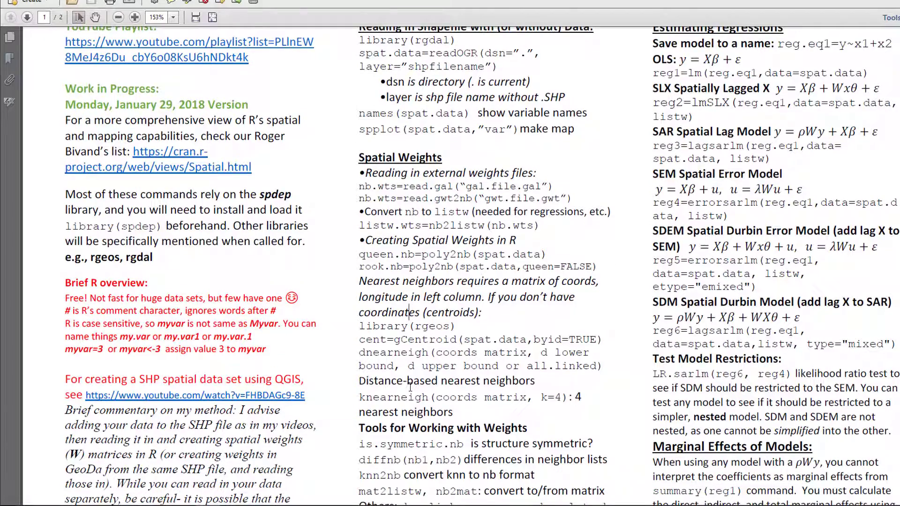
scroll("down", 3)
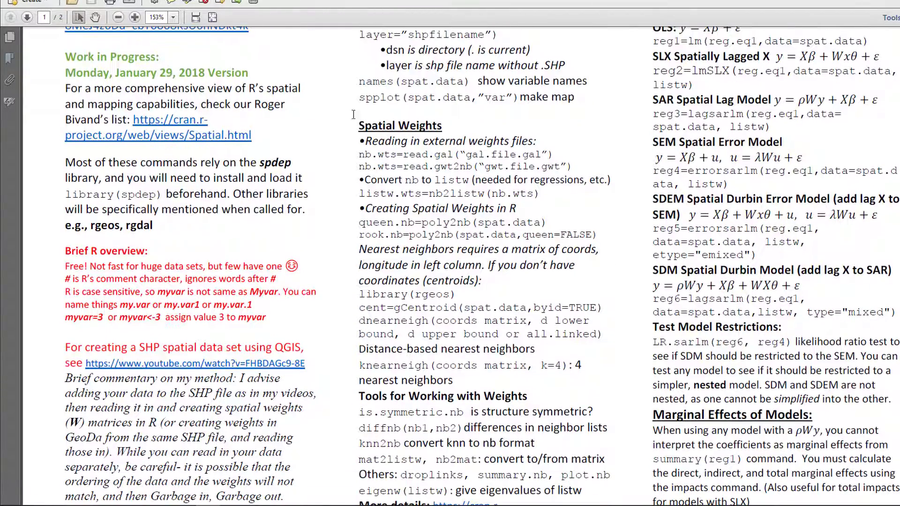
scroll("down", 3)
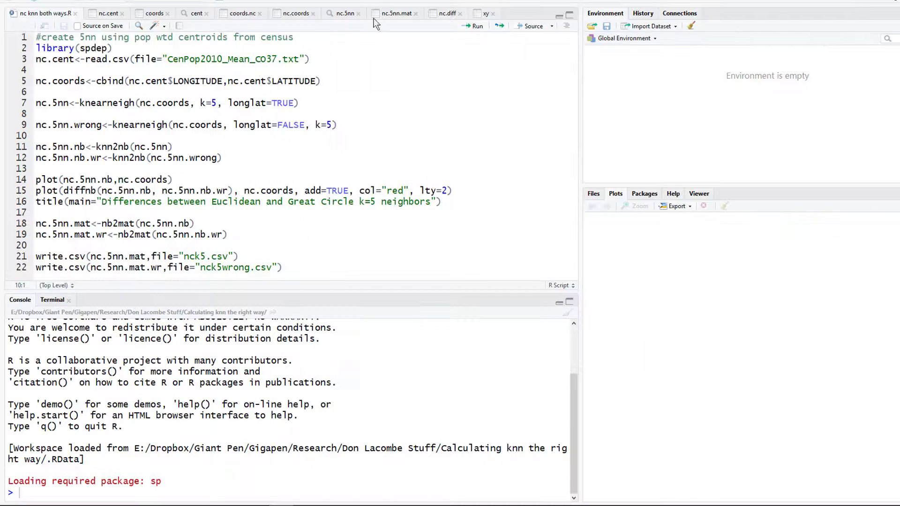
mouse_move(241, 86)
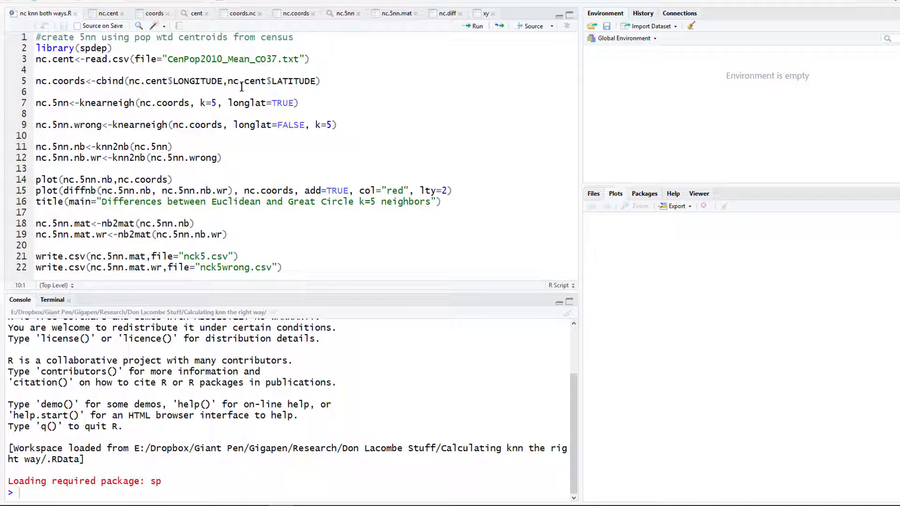
- Run library(spdep) on line 2 and select the census centroid file name in read.csv
left_click(178, 49)
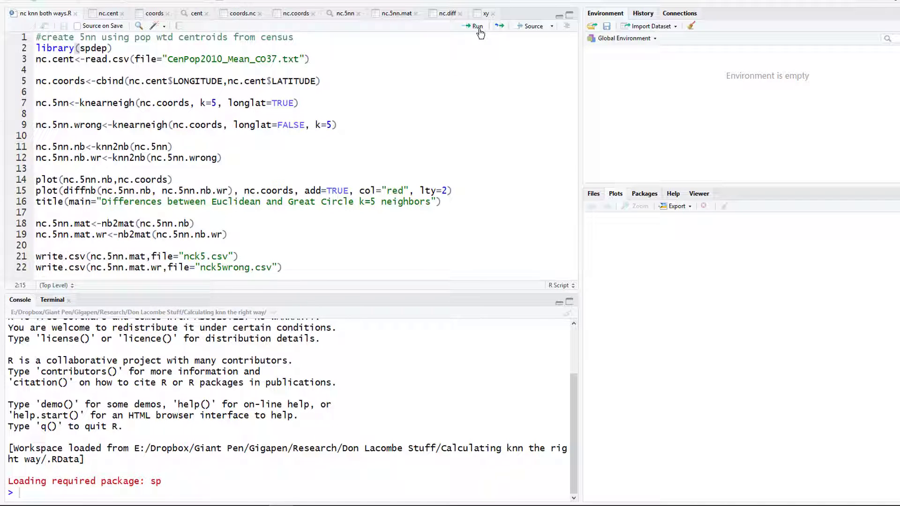
left_click(477, 26)
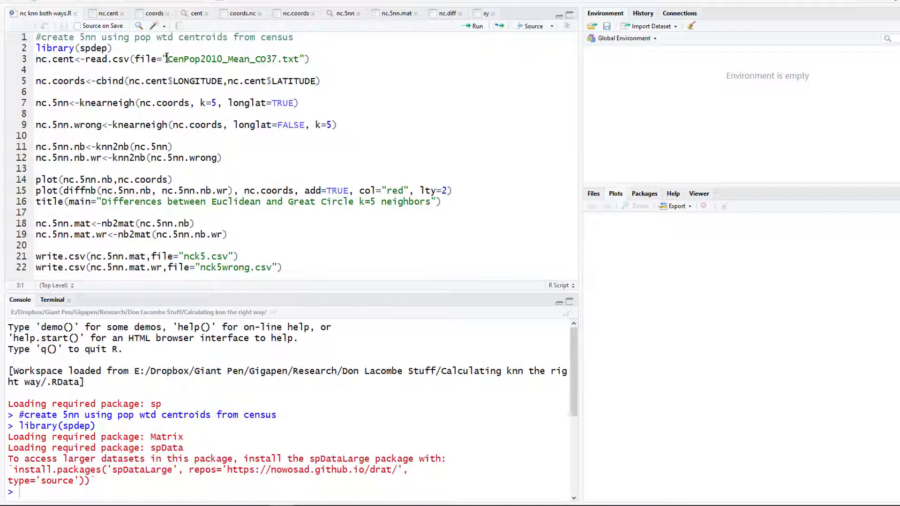
double_click(234, 59)
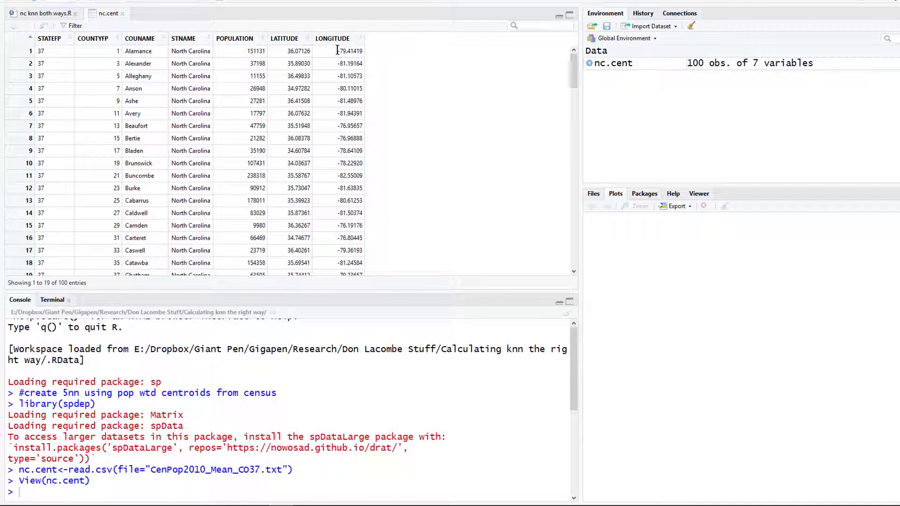
mouse_move(332, 102)
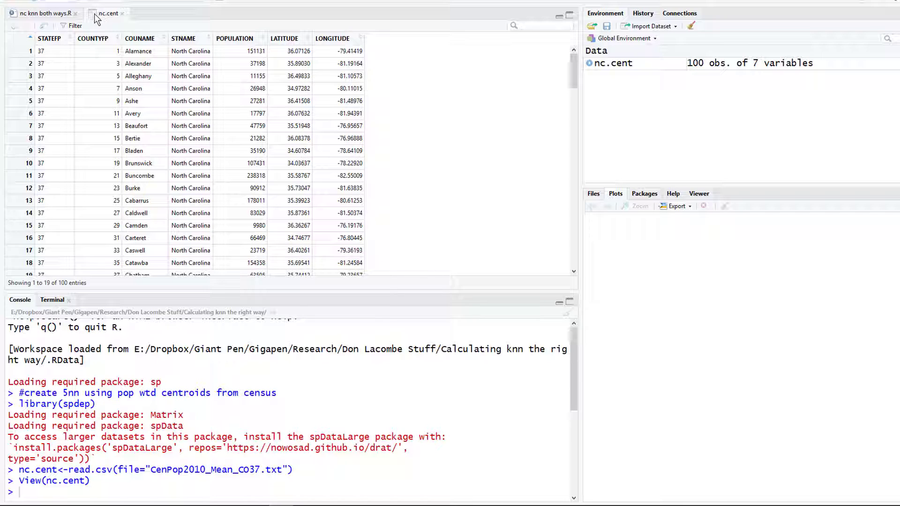
mouse_move(84, 89)
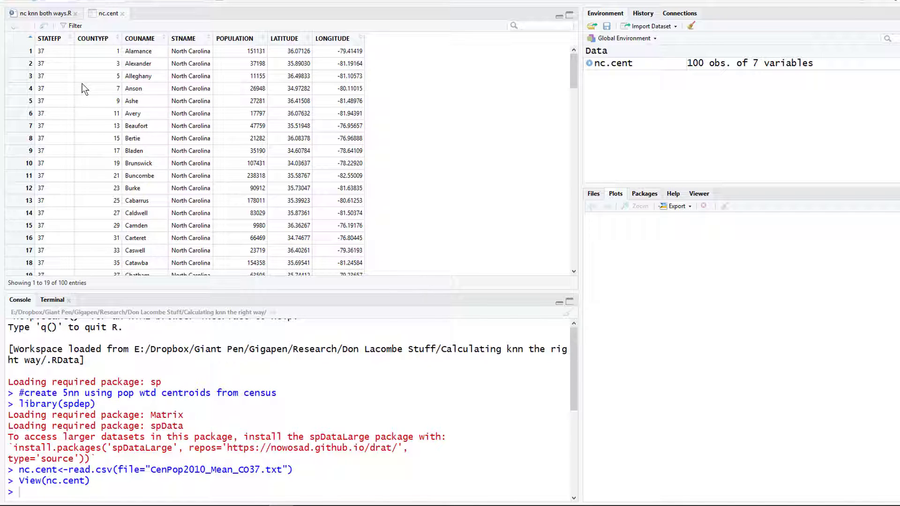
mouse_move(85, 112)
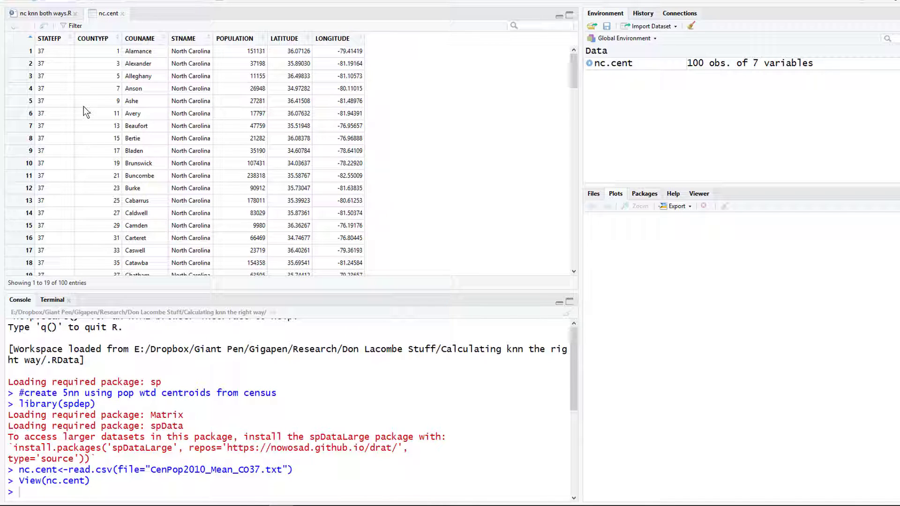
mouse_move(84, 44)
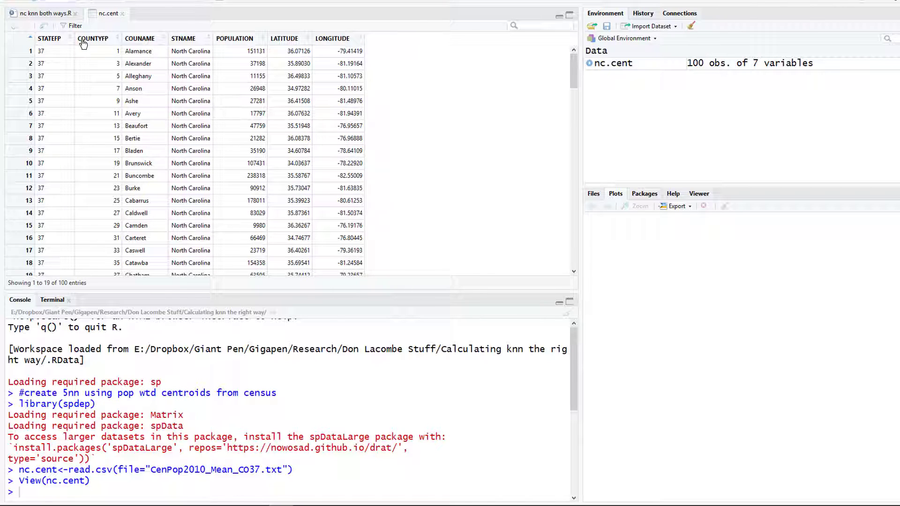
mouse_move(107, 44)
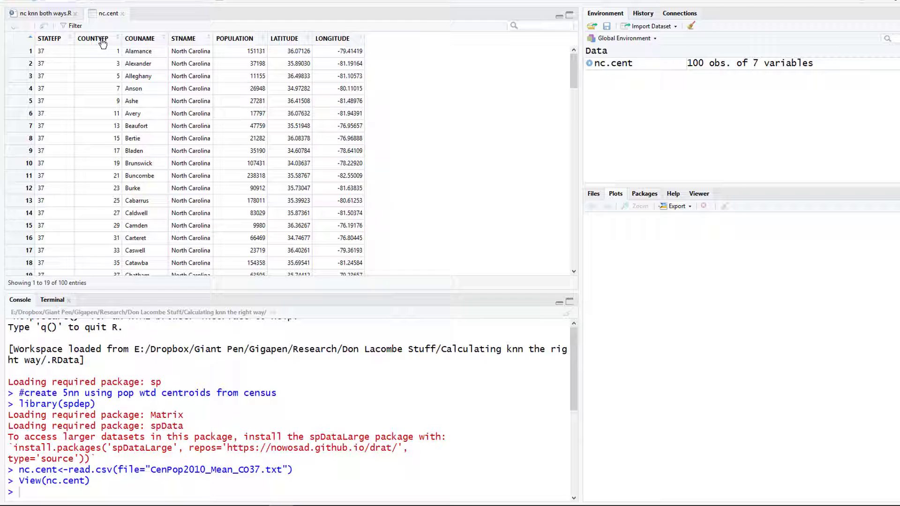
mouse_move(110, 59)
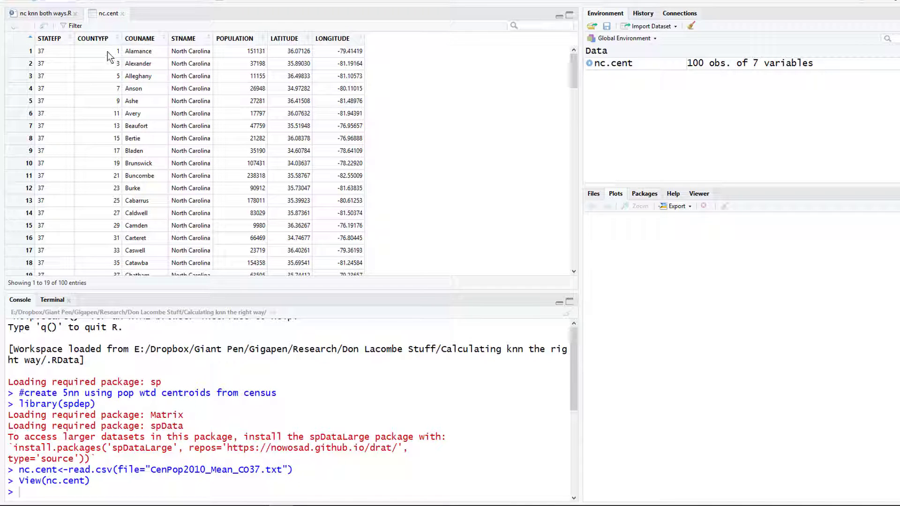
mouse_move(103, 57)
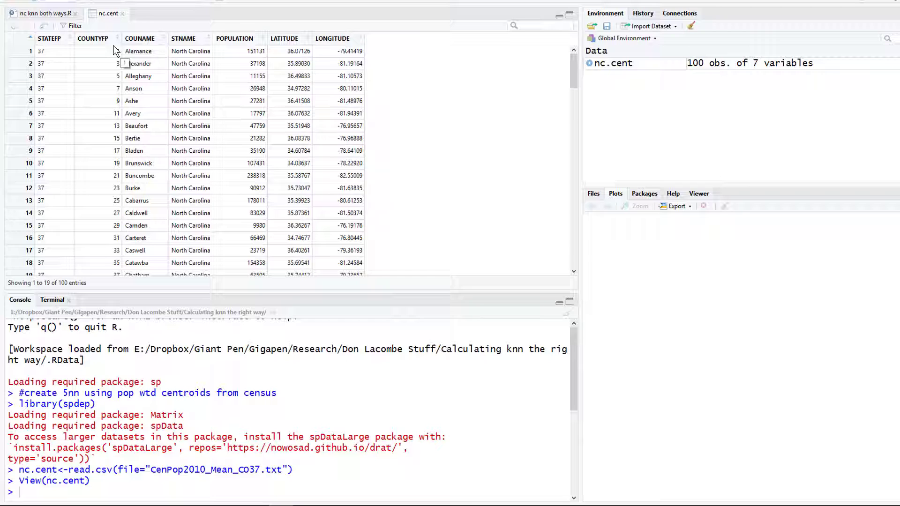
mouse_move(100, 148)
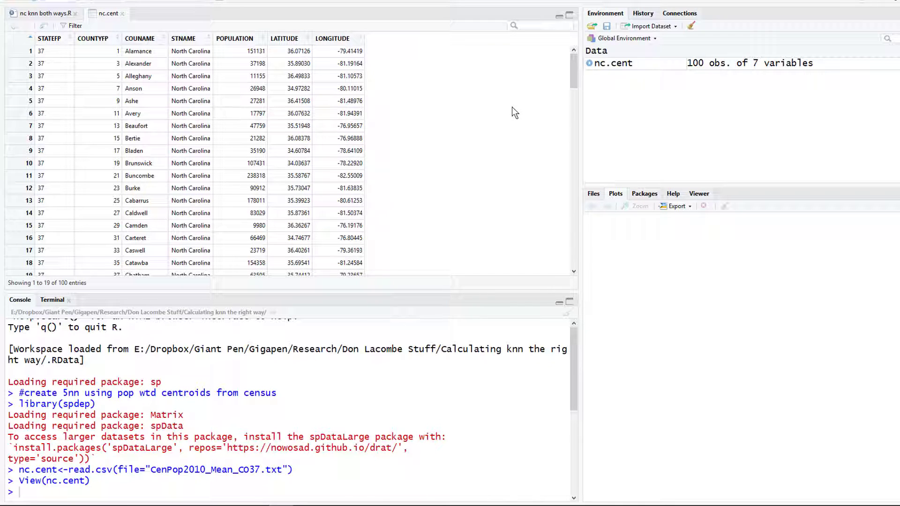
mouse_move(148, 90)
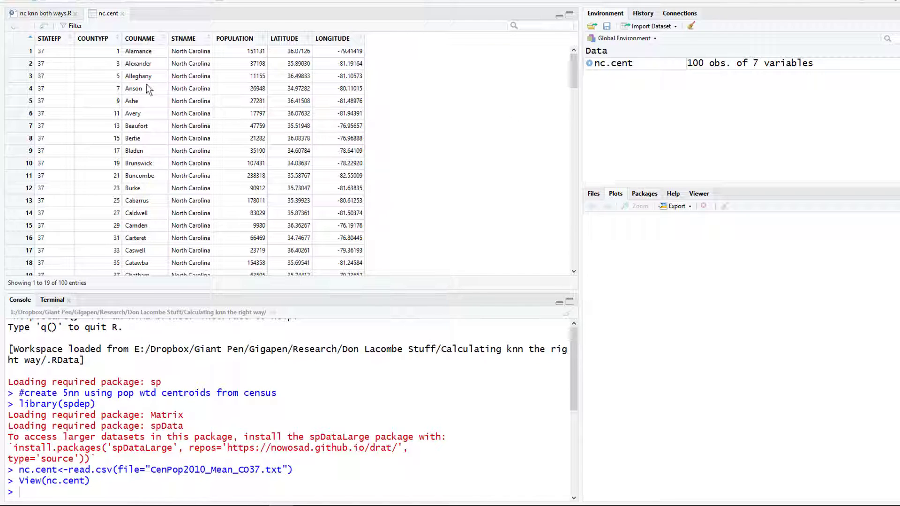
mouse_move(340, 61)
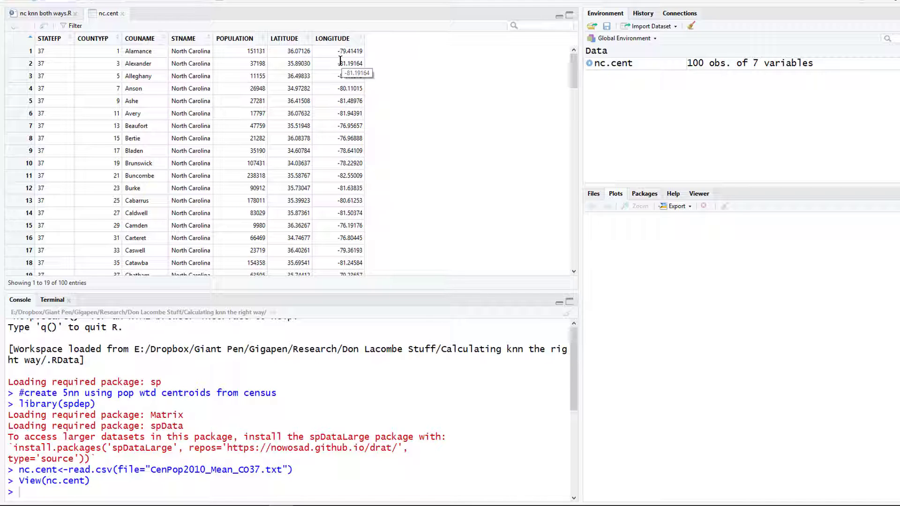
mouse_move(224, 128)
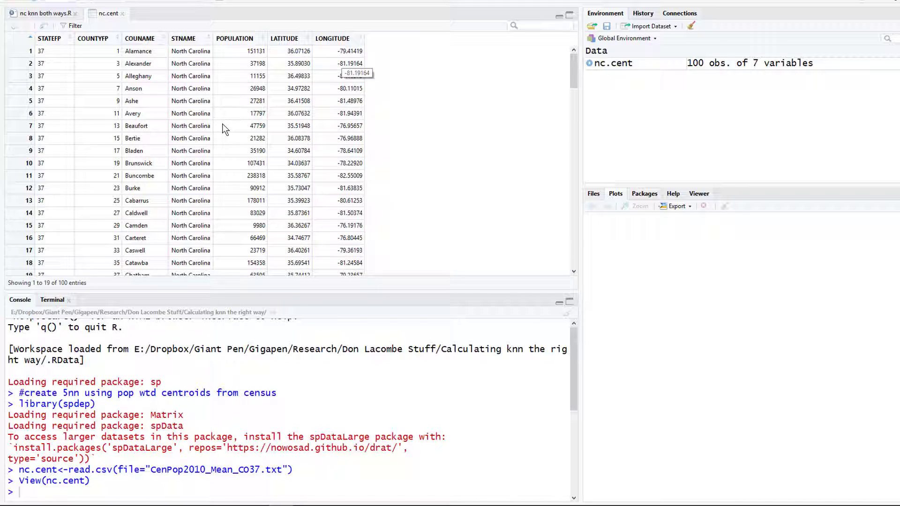
- Leave the nc.cent data viewer for the 'nc knn both ways.R' script
left_click(41, 13)
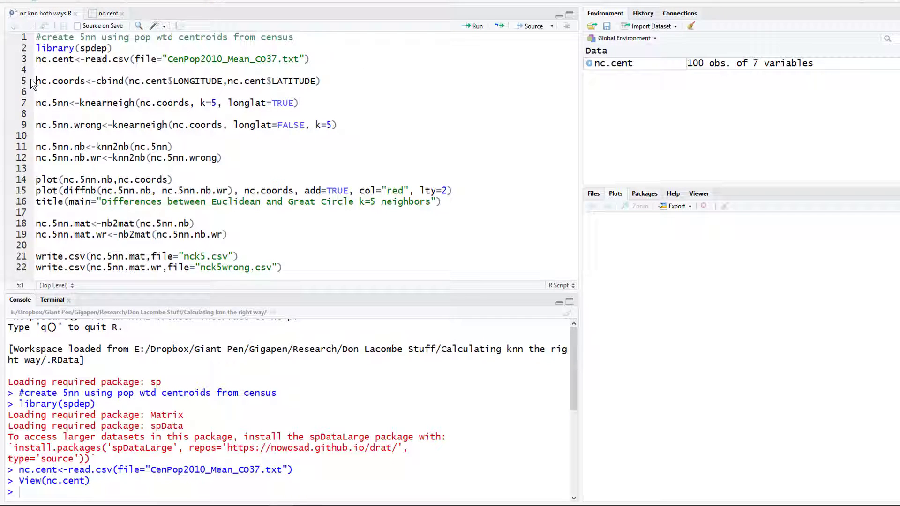
triple_click(172, 81)
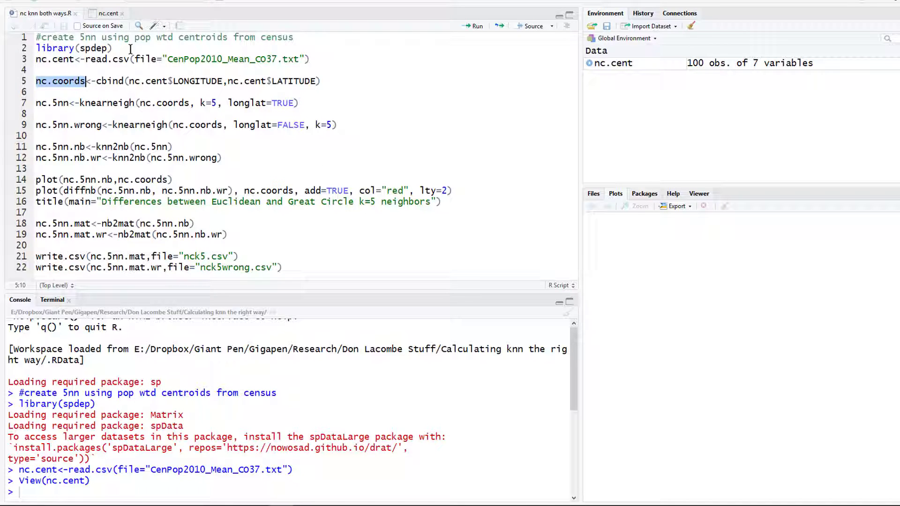
left_click(107, 13)
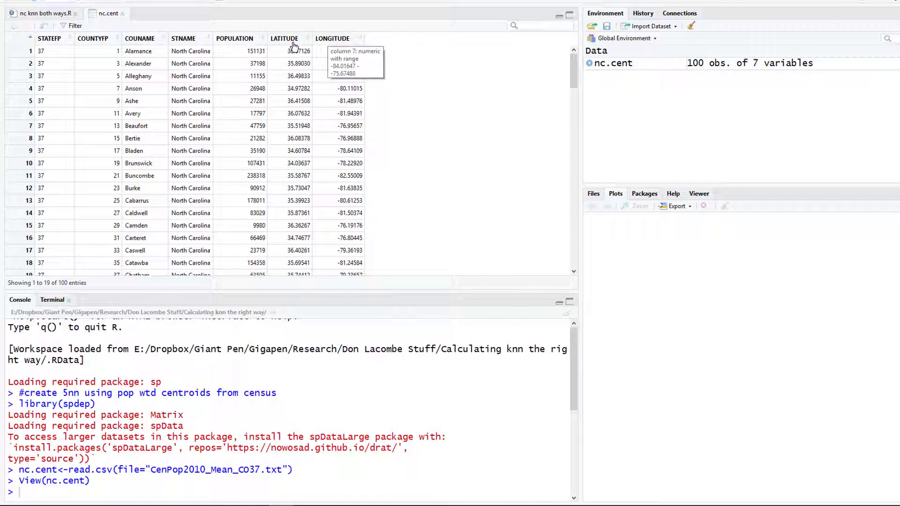
mouse_move(43, 13)
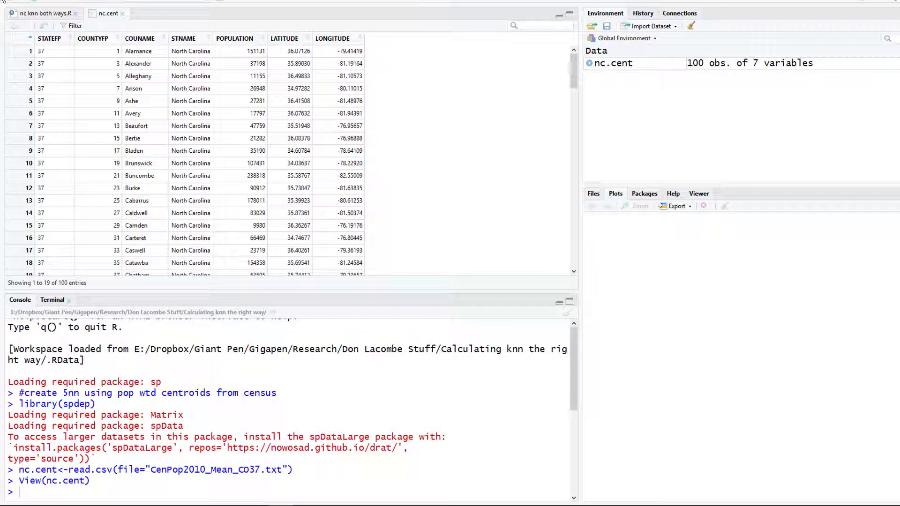
left_click(40, 13)
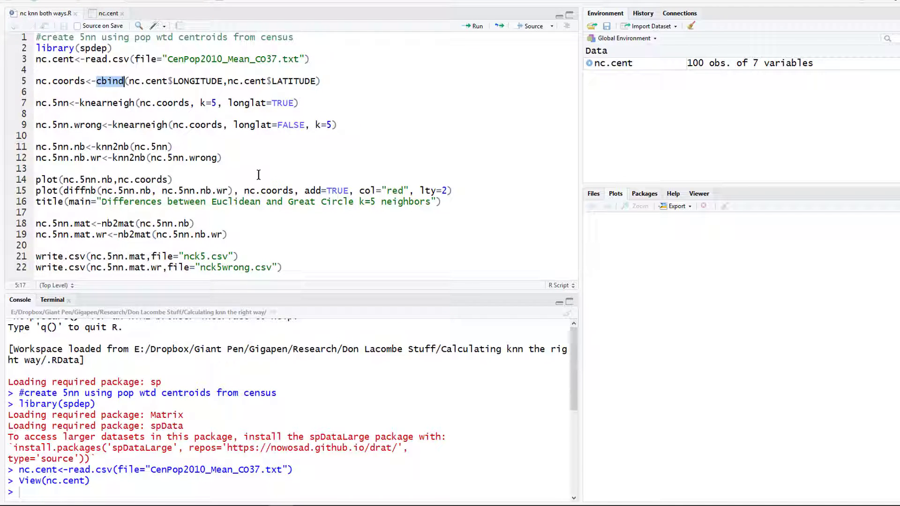
mouse_move(321, 217)
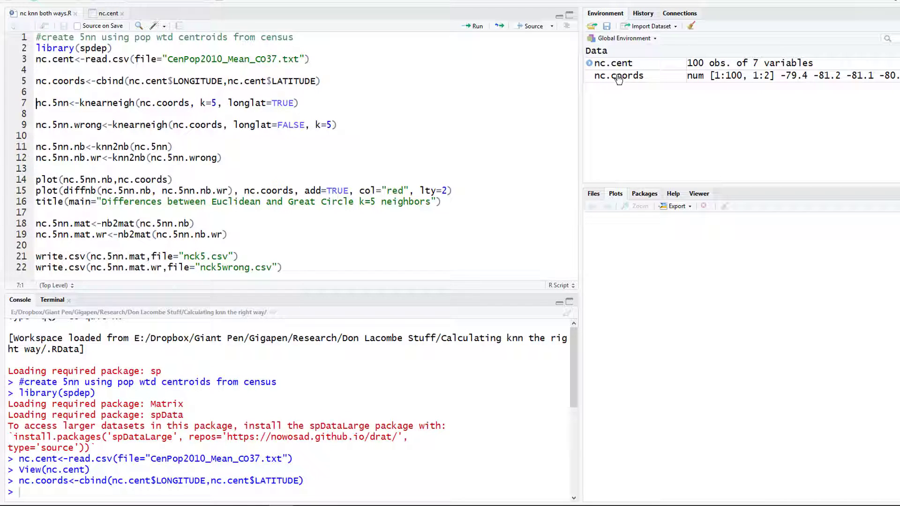
mouse_move(624, 81)
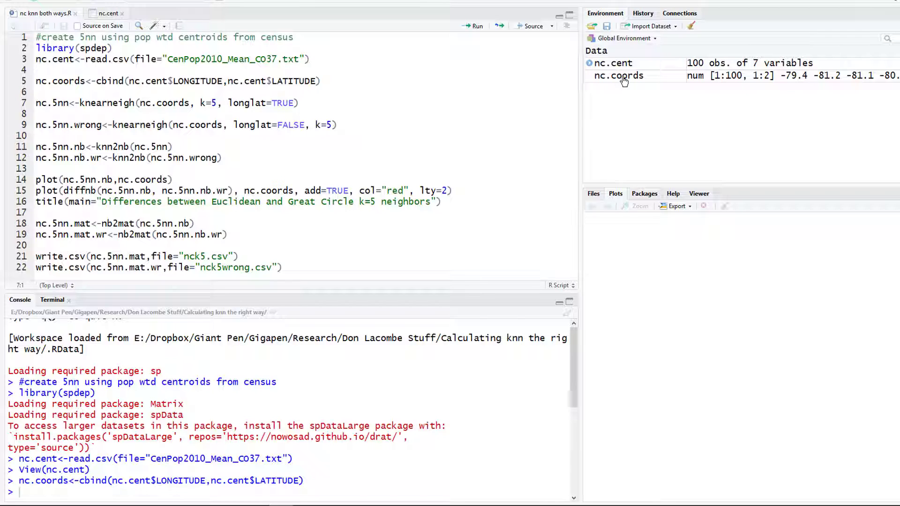
- View the 100-by-2 nc.coords longitude-latitude matrix, then go back to the script
left_click(618, 75)
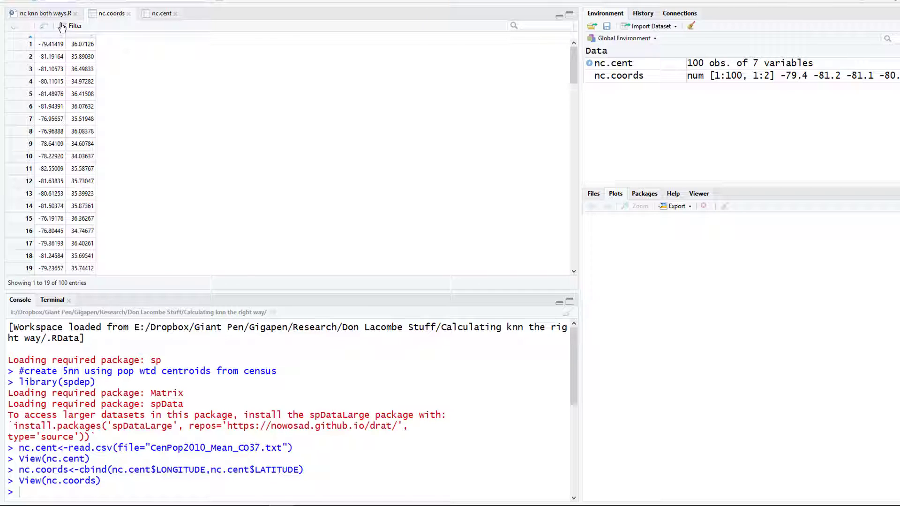
left_click(39, 13)
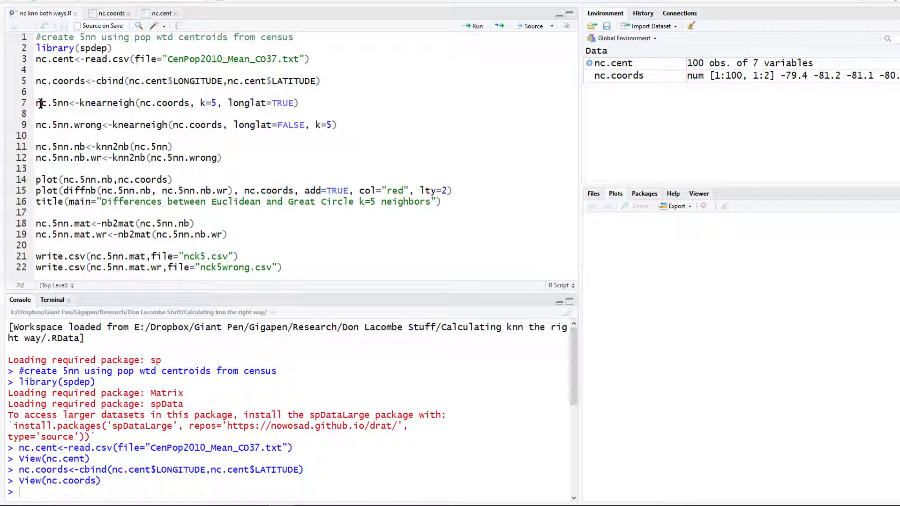
- Run the knearneigh lines creating nc.5nn (great-circle) and nc.5nn.wrong (Euclidean)
triple_click(167, 103)
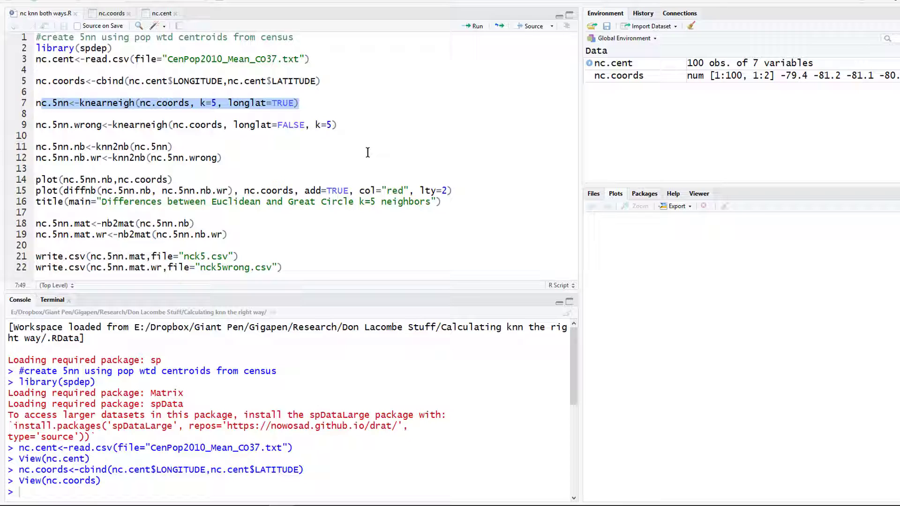
left_click(300, 103)
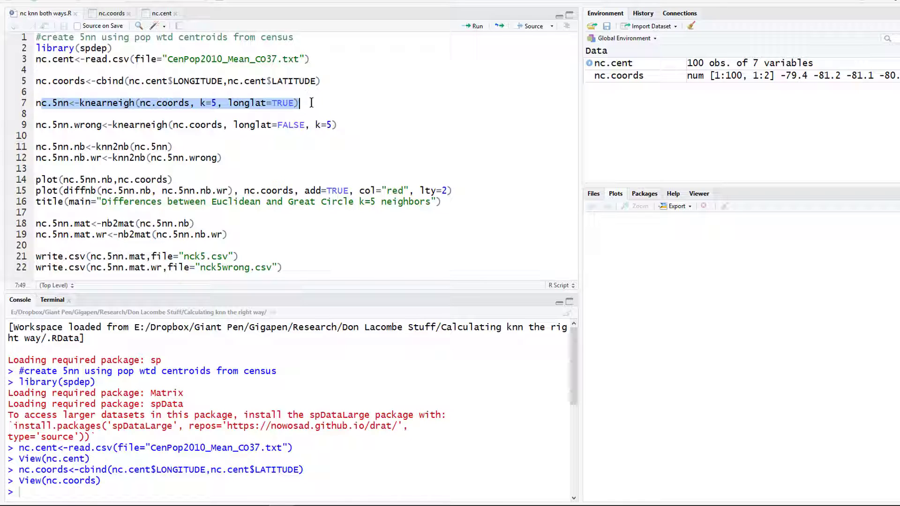
left_click(51, 103)
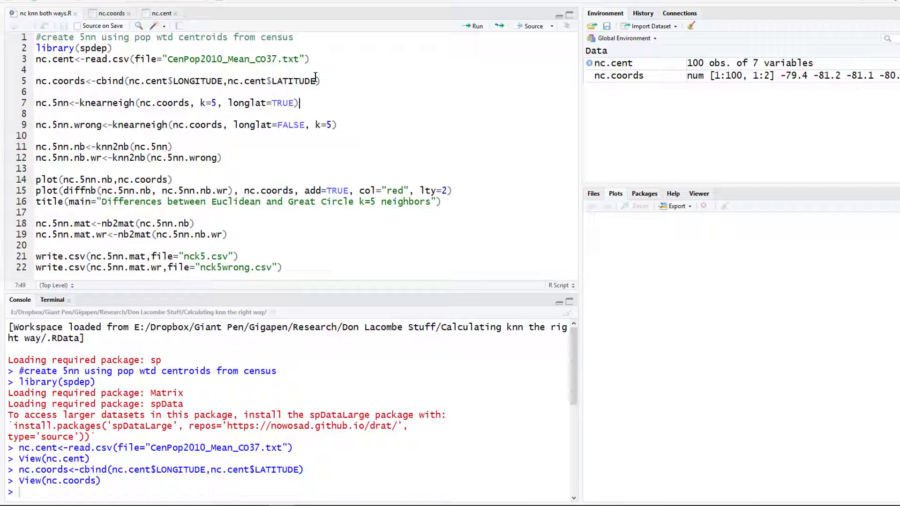
mouse_move(354, 72)
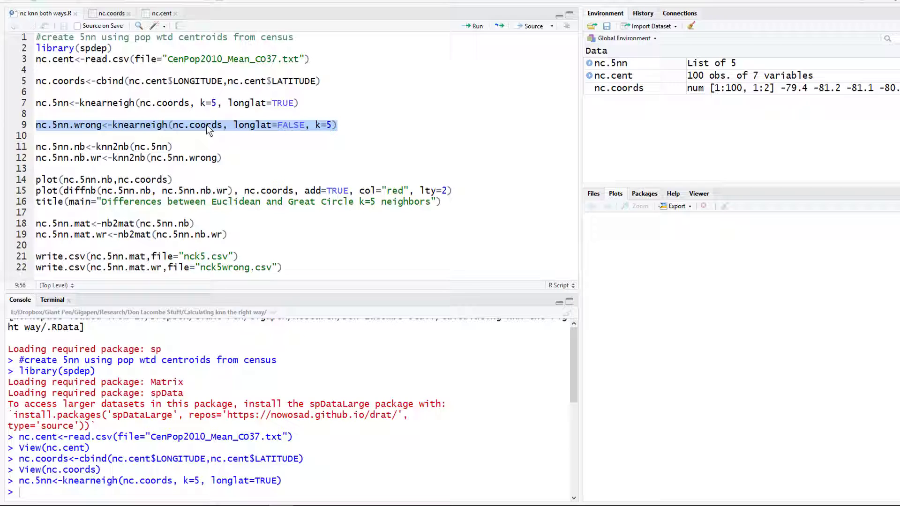
left_click(338, 125)
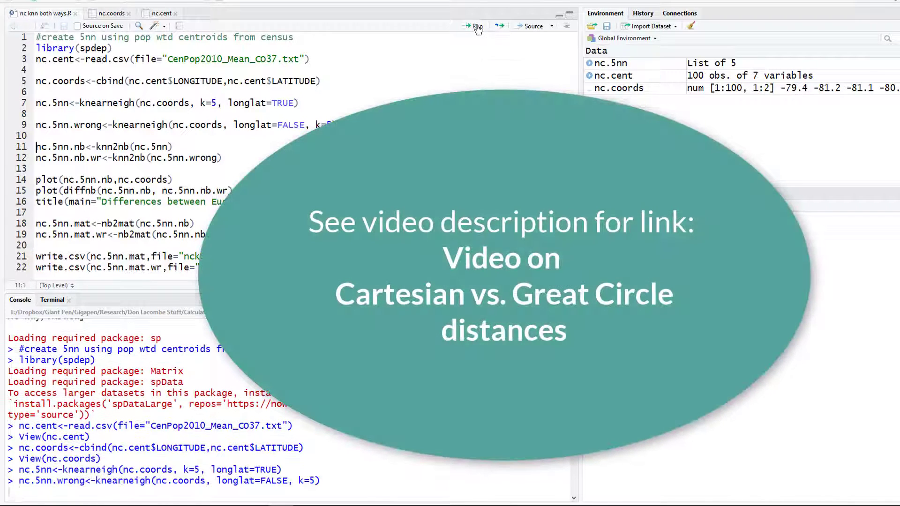
left_click(475, 26)
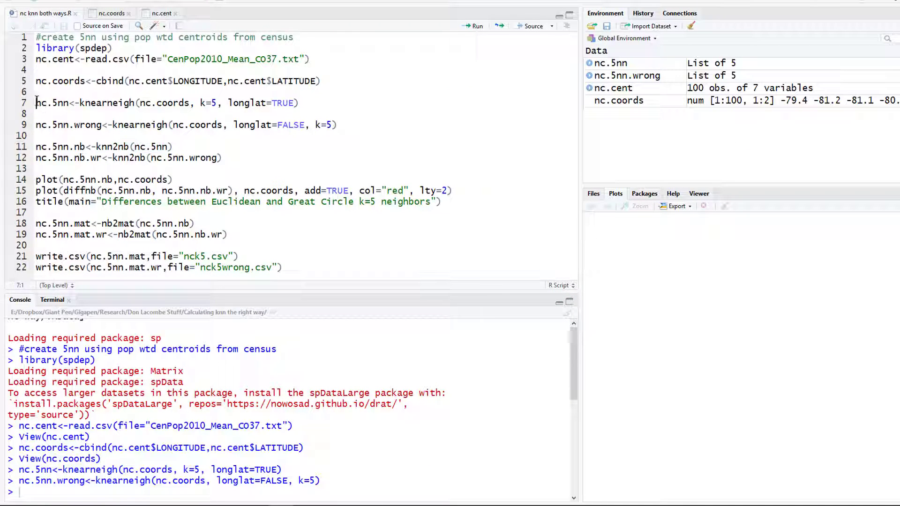
- Convert the k=5 lists with knn2nb and plot the North Carolina neighbour network
double_click(52, 103)
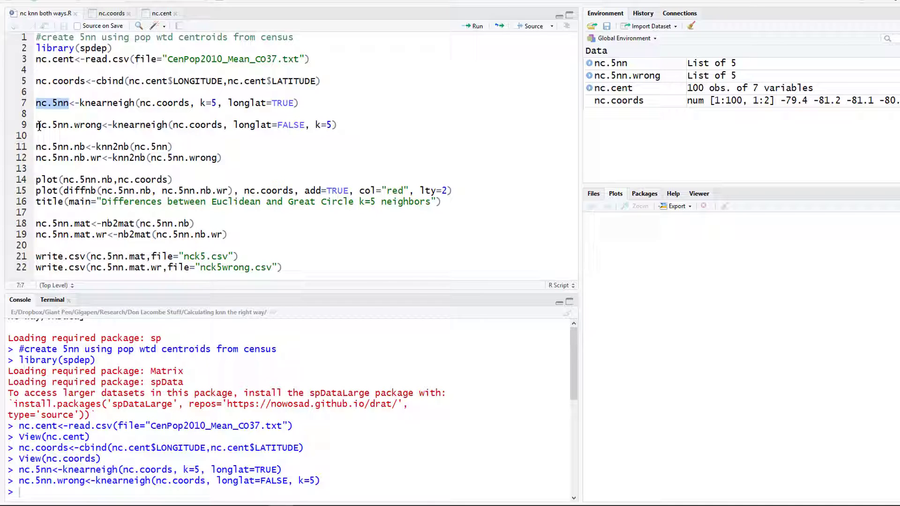
double_click(52, 124)
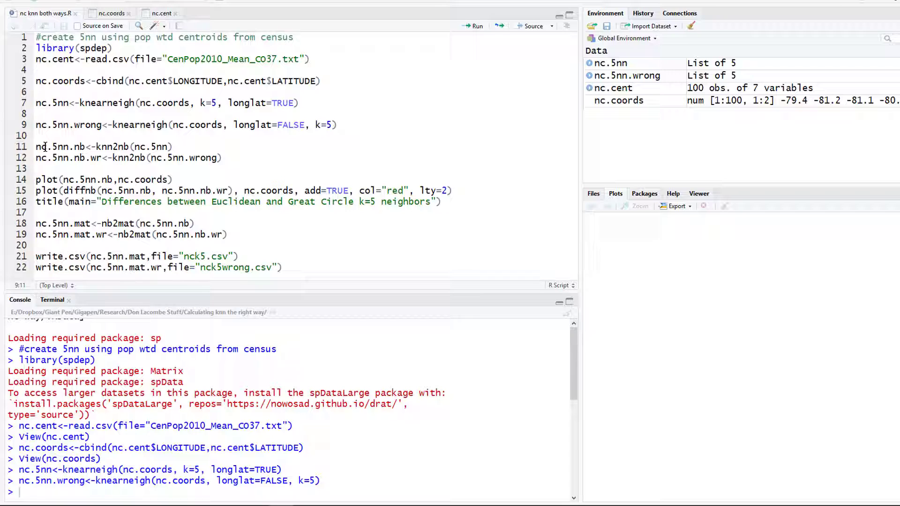
double_click(59, 147)
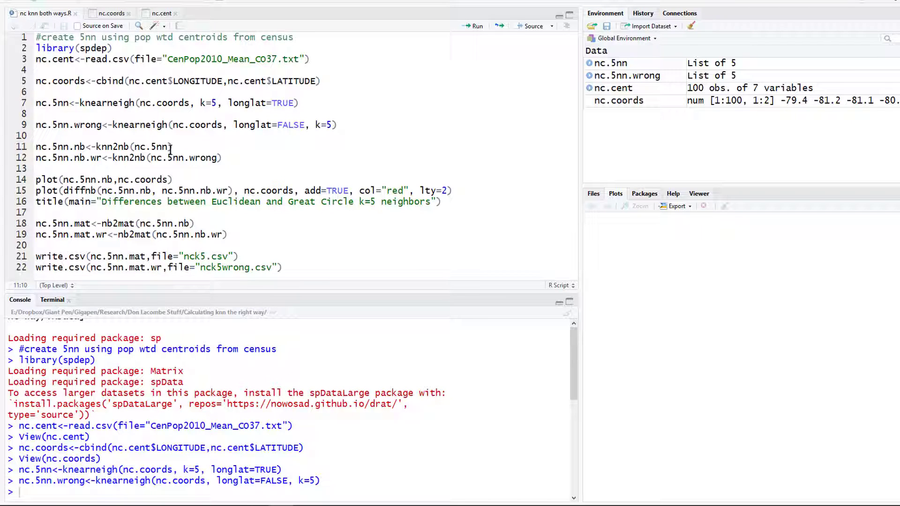
left_click(74, 146)
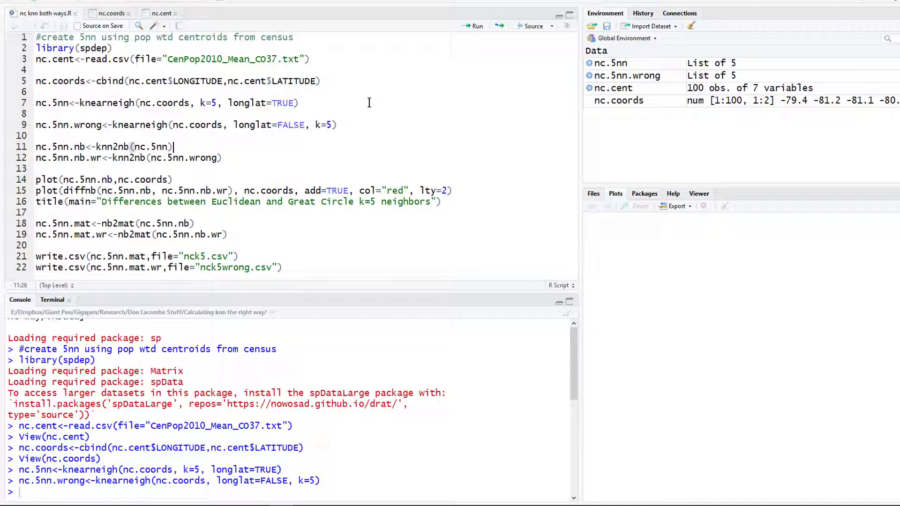
double_click(112, 146)
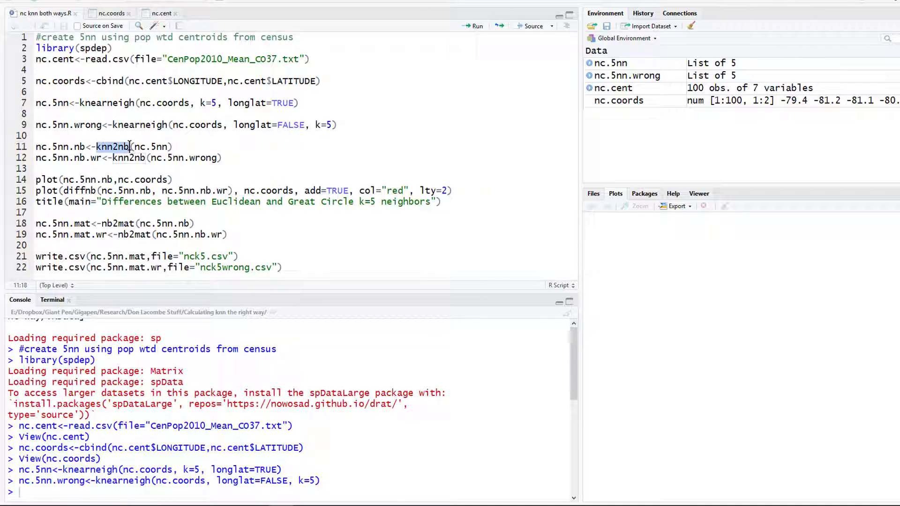
left_click(476, 25)
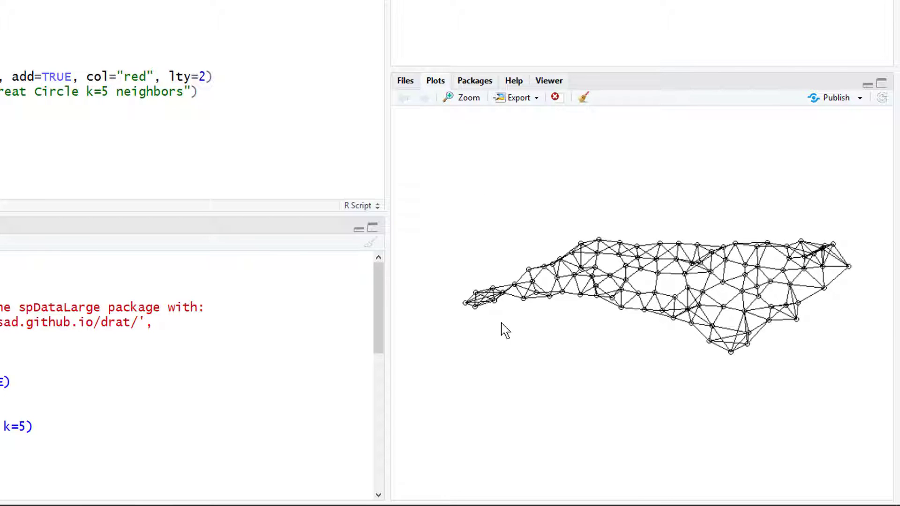
mouse_move(527, 171)
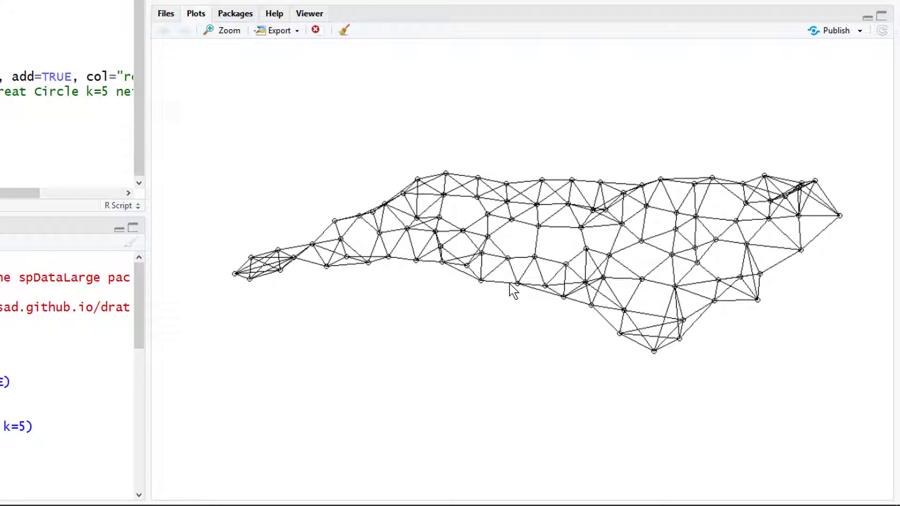
mouse_move(653, 281)
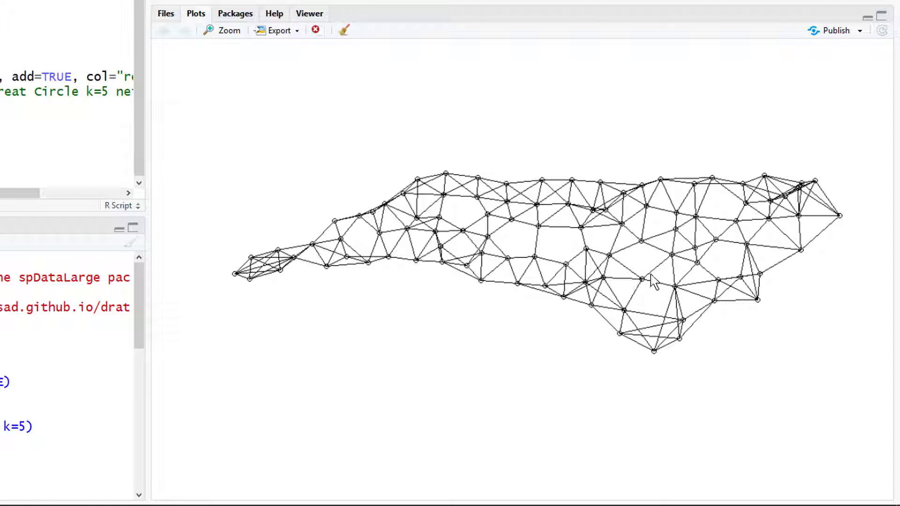
mouse_move(580, 345)
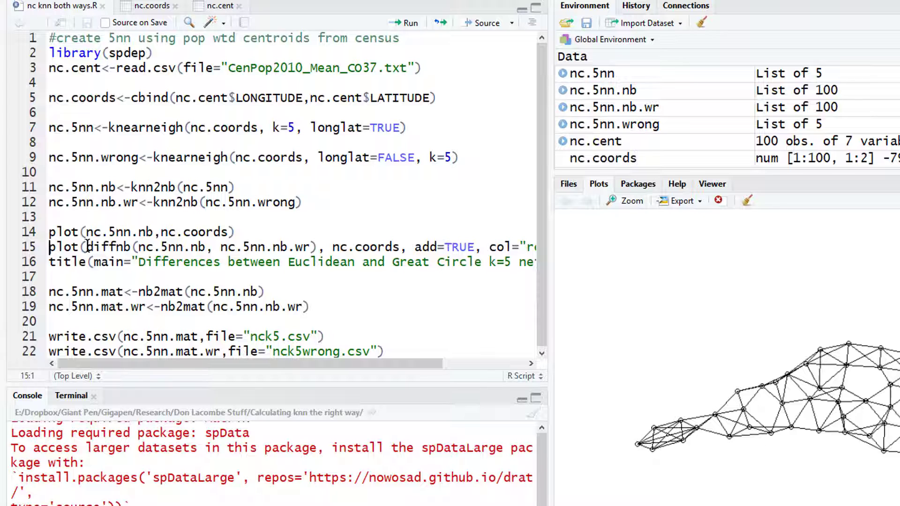
- Run the plot(diffnb(...), add=TRUE, col="red", lty=2) line and its title
double_click(108, 247)
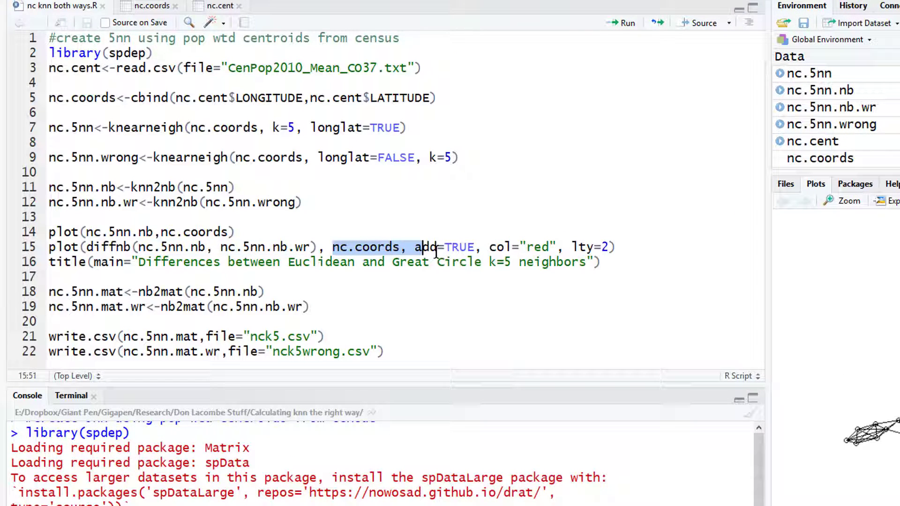
left_click(550, 247)
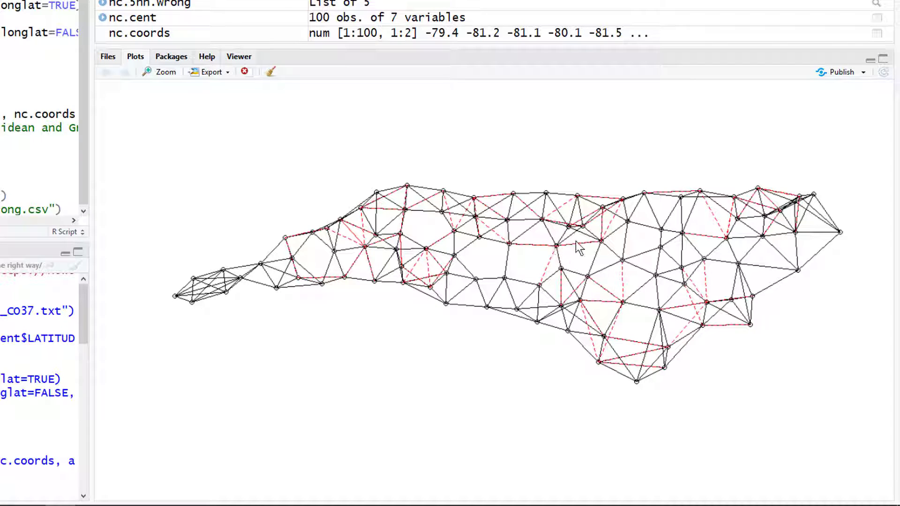
mouse_move(577, 263)
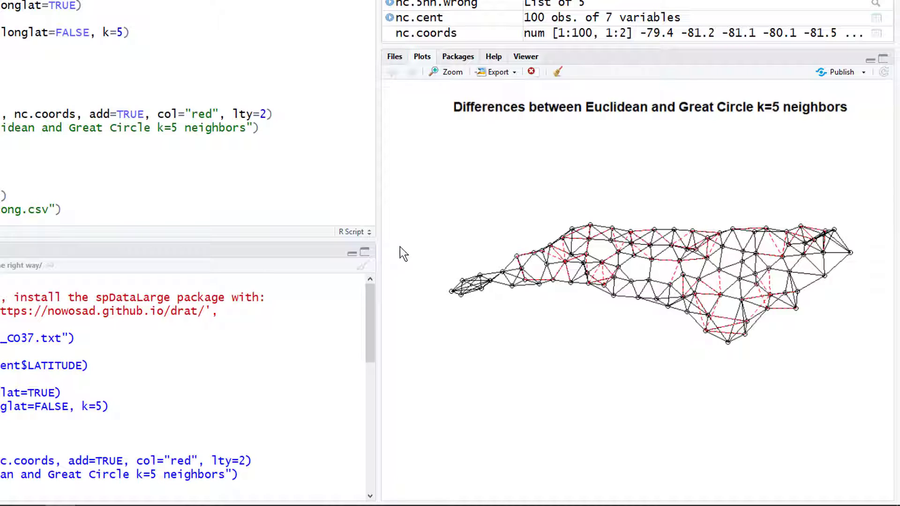
mouse_move(597, 270)
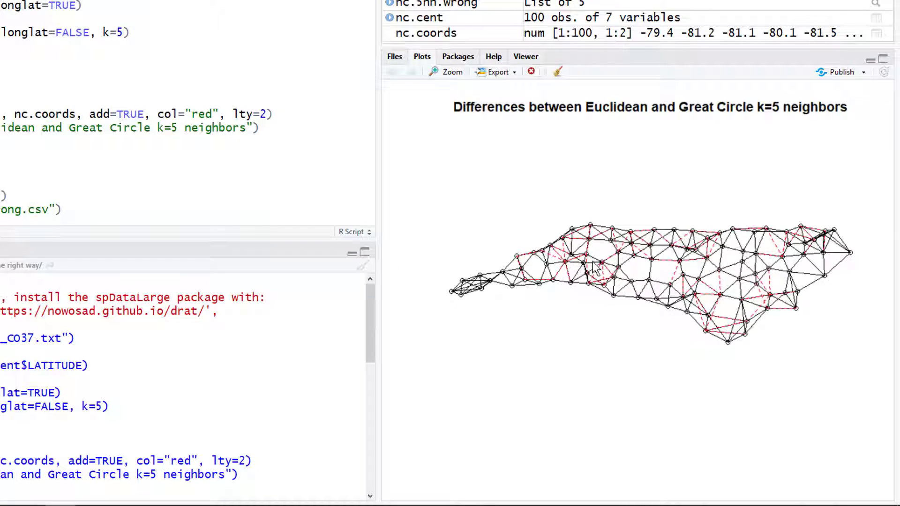
mouse_move(724, 232)
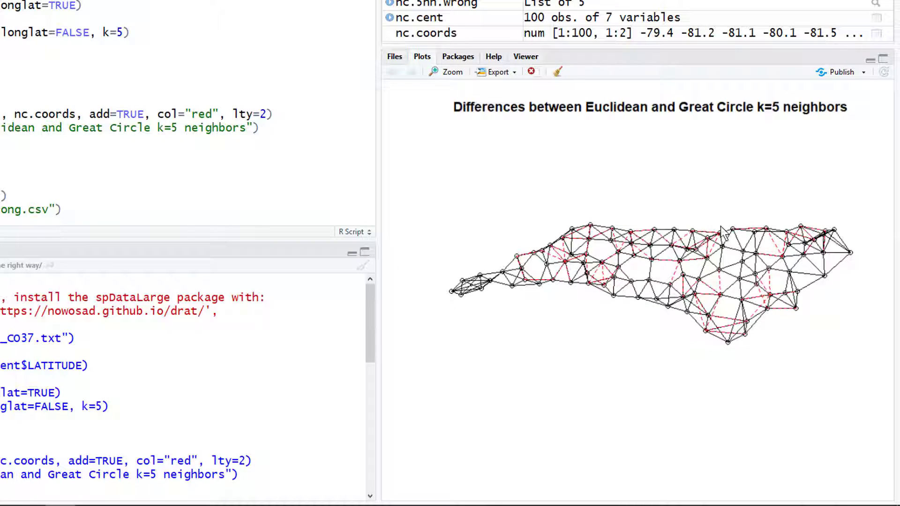
mouse_move(663, 244)
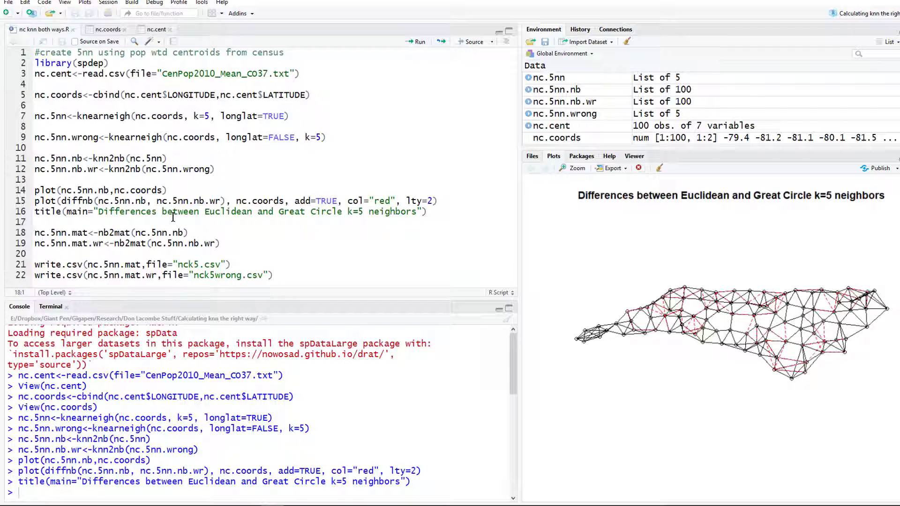
- Run both nb2mat lines and open nc.5nn.mat showing its 0.2 weights
left_click(36, 233)
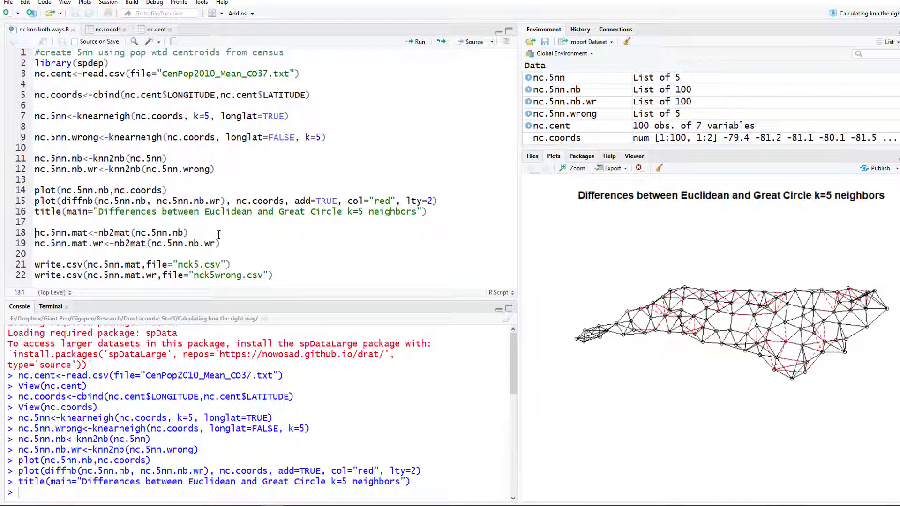
left_click(189, 233)
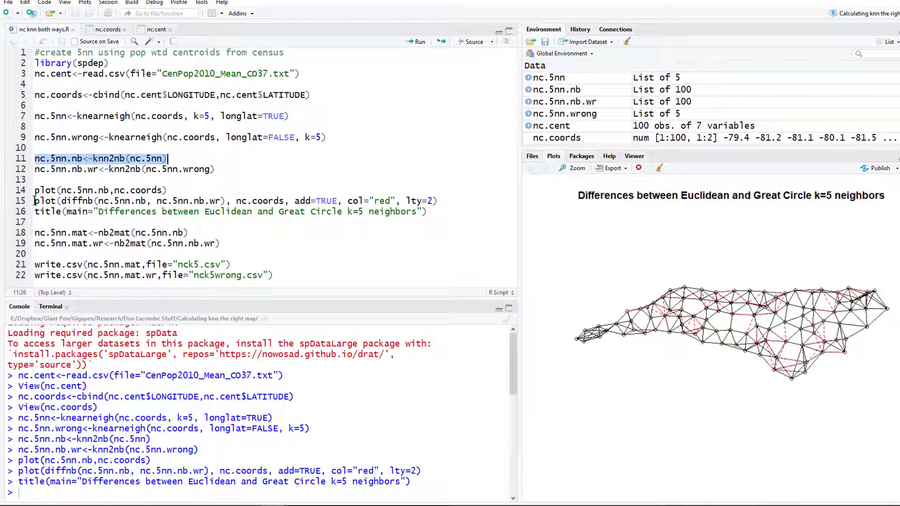
left_click(99, 233)
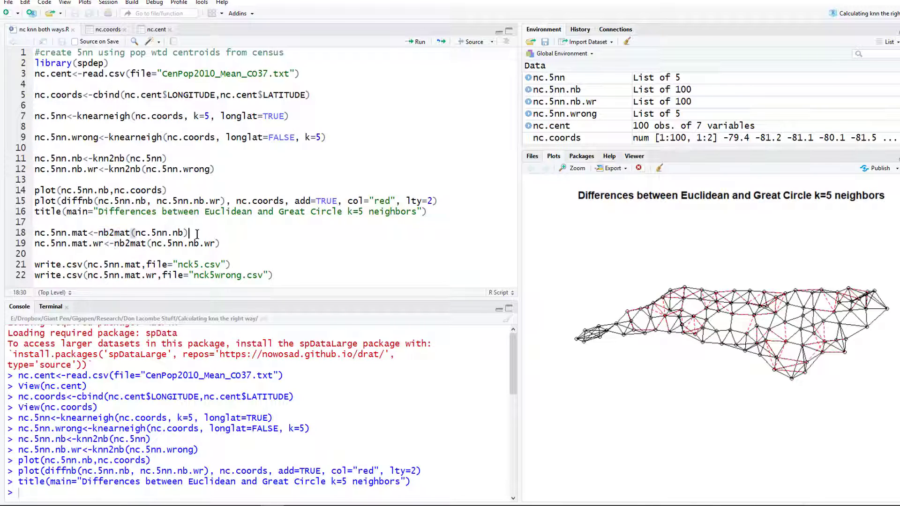
left_click(415, 41)
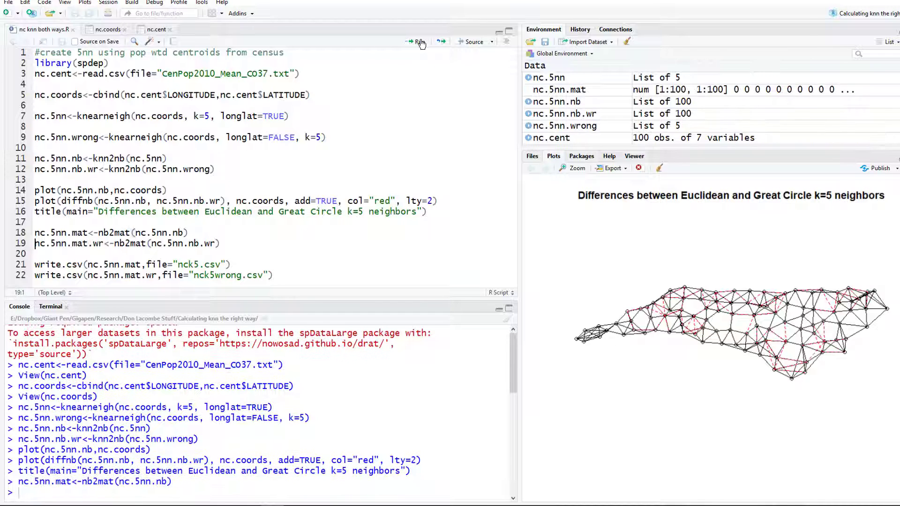
left_click(418, 41)
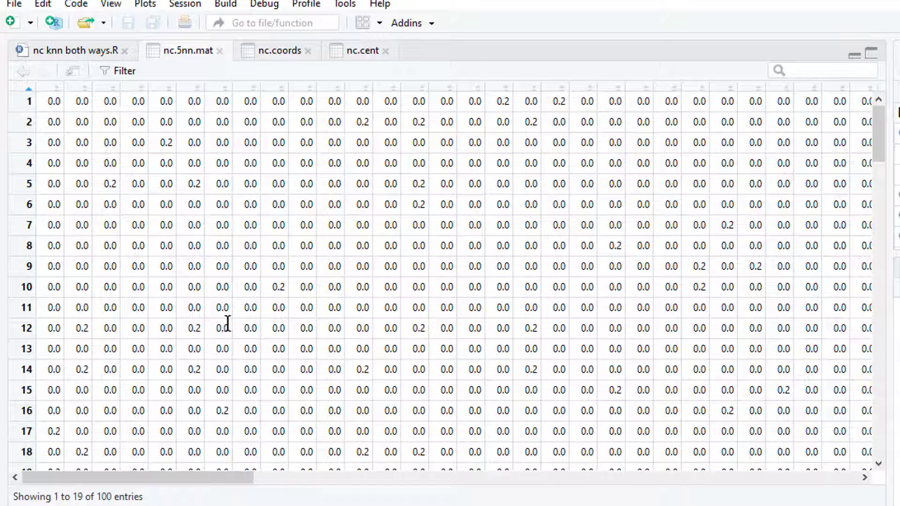
mouse_move(244, 271)
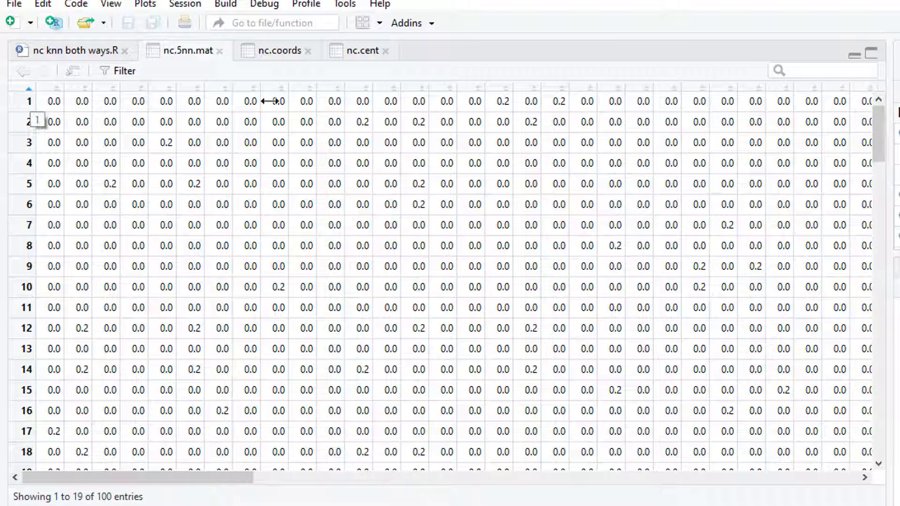
mouse_move(638, 271)
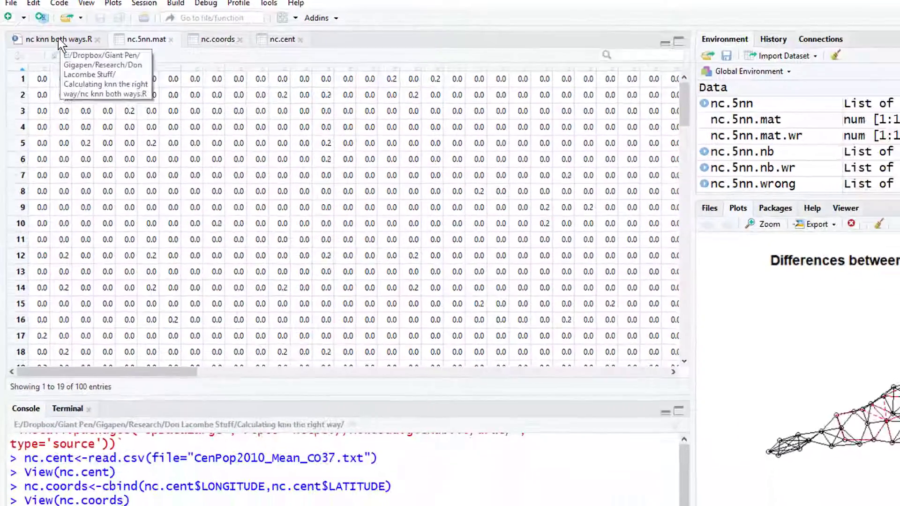
- Write the two weight matrices to nck5.csv and nck5wrong.csv and check the Files pane
left_click(55, 39)
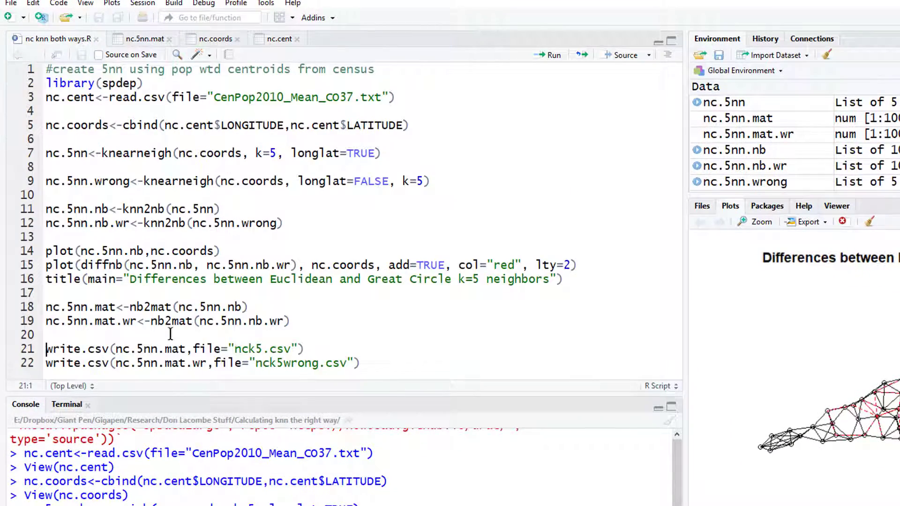
mouse_move(227, 354)
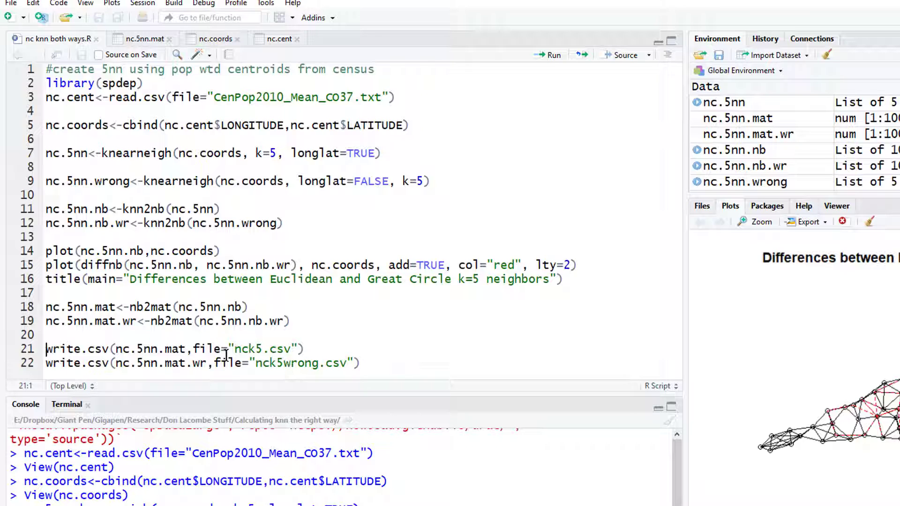
double_click(261, 349)
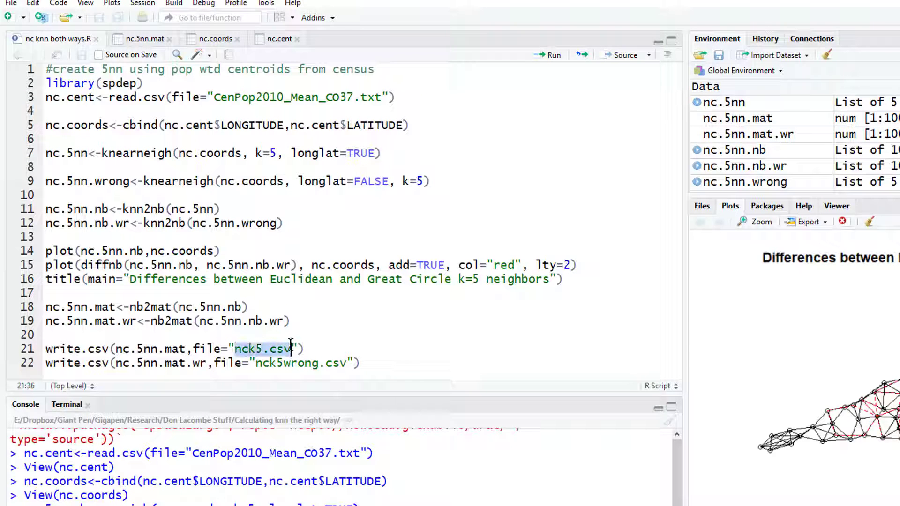
mouse_move(476, 341)
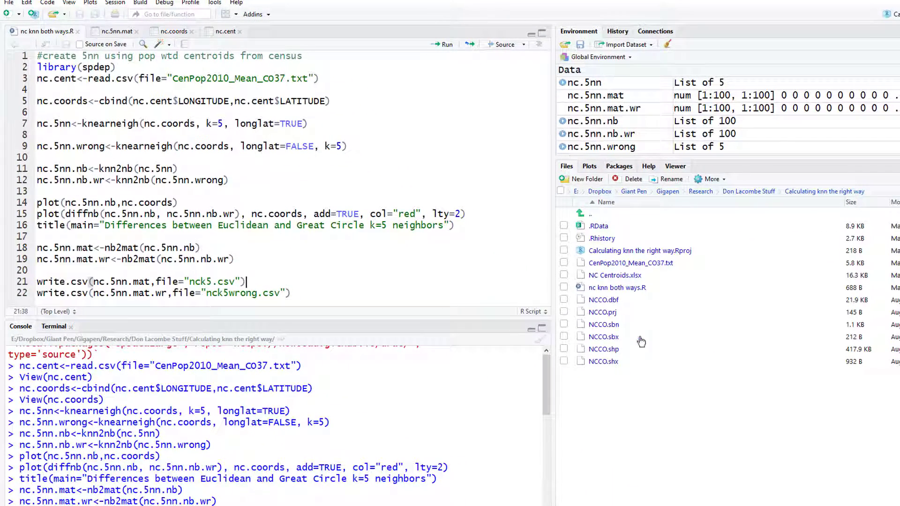
mouse_move(611, 391)
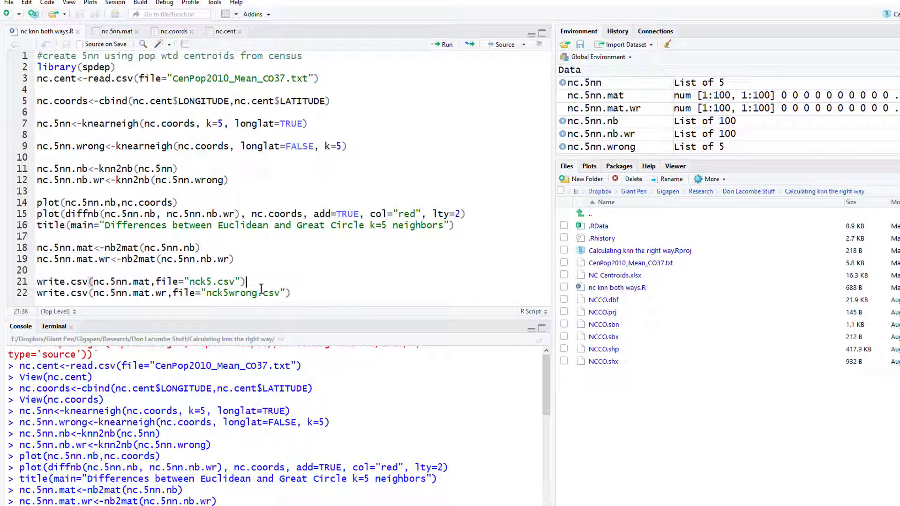
left_click(445, 45)
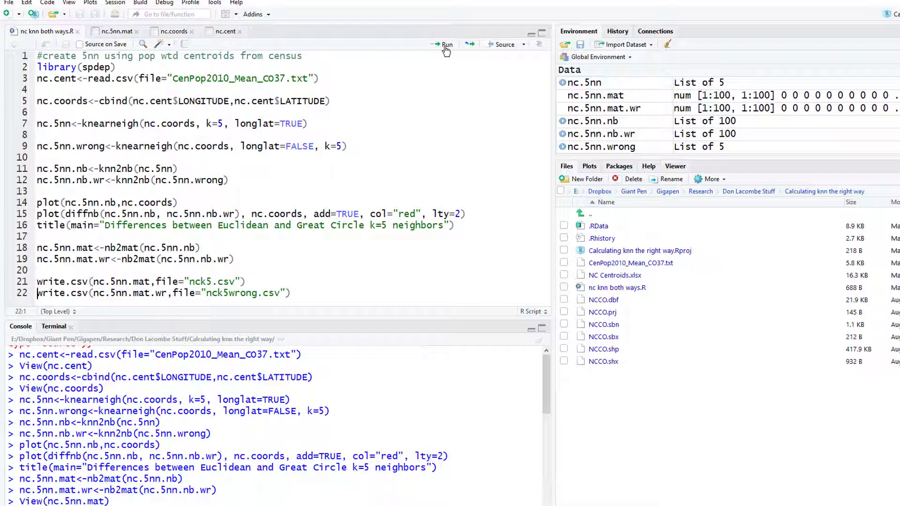
left_click(447, 44)
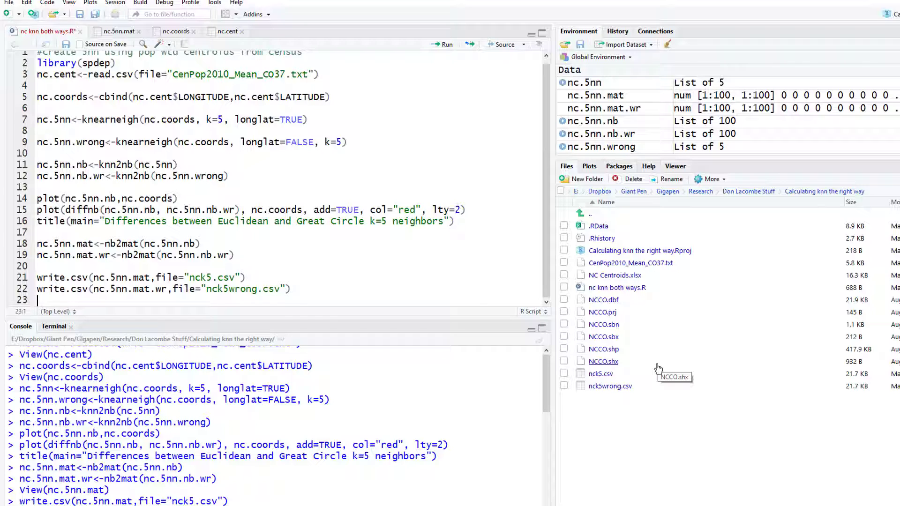
mouse_move(658, 368)
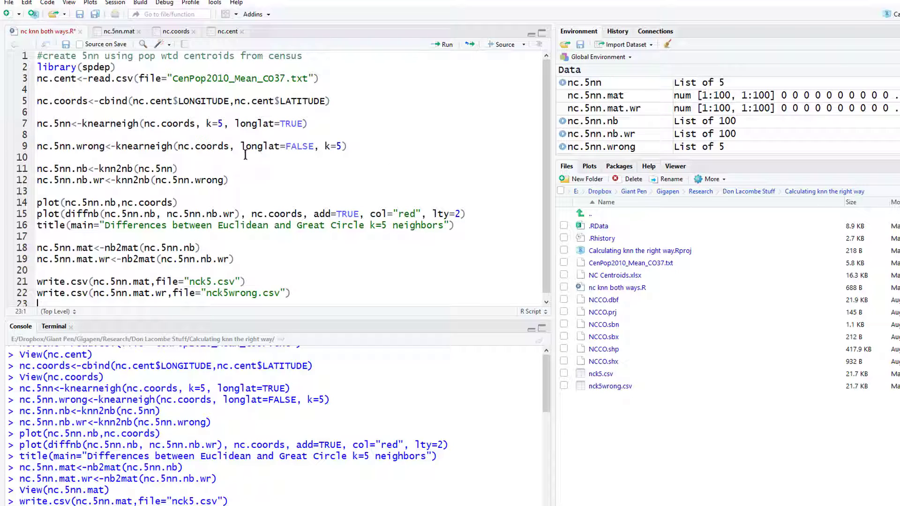
left_click(292, 177)
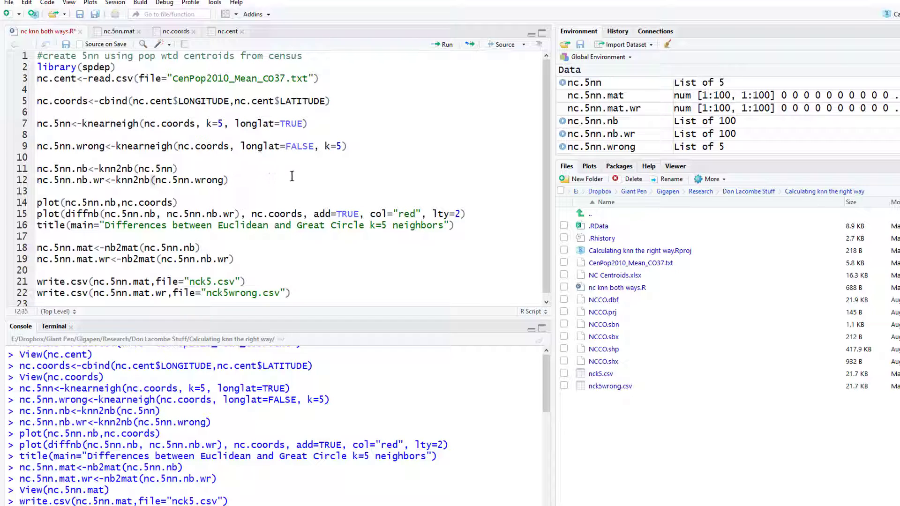